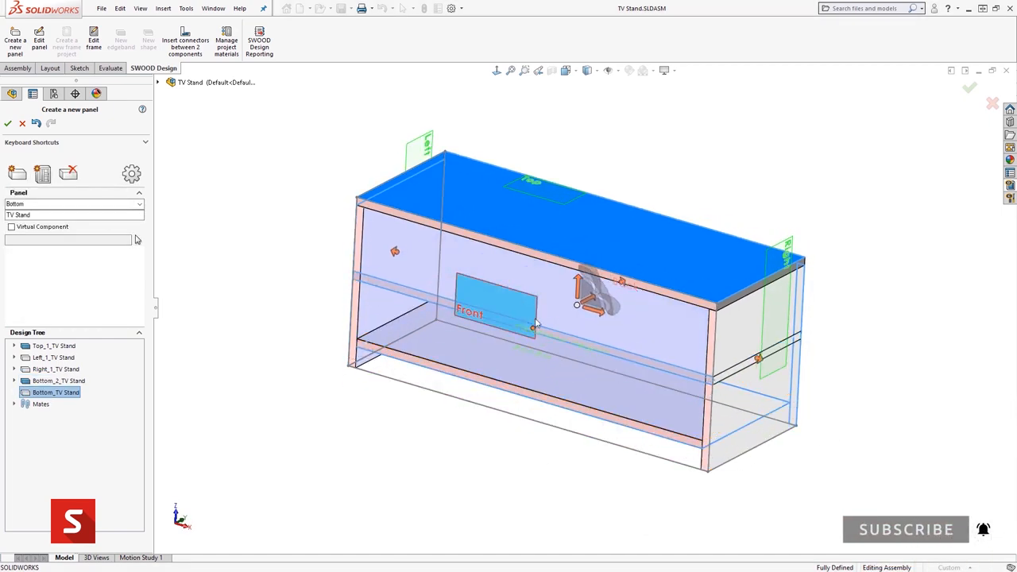
- Show the moulded seat part with its 5-axis 'Profile on close sketch' machining in SWOOD CAM
left_click(755, 358)
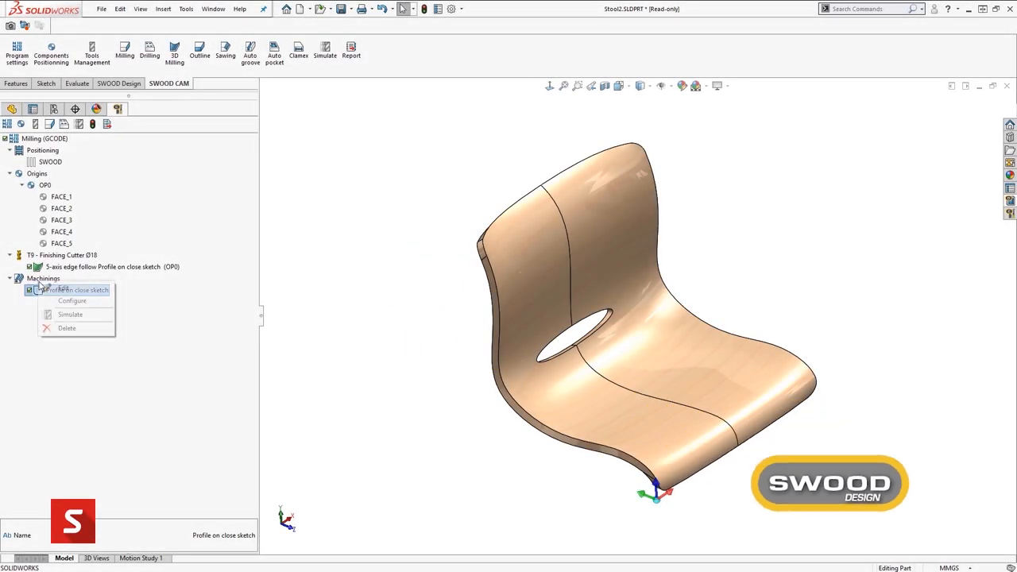
- Simulate the seat's profile toolpath, then bring up a 2-drawer SWOODBox in BASE_FRAME
left_click(70, 315)
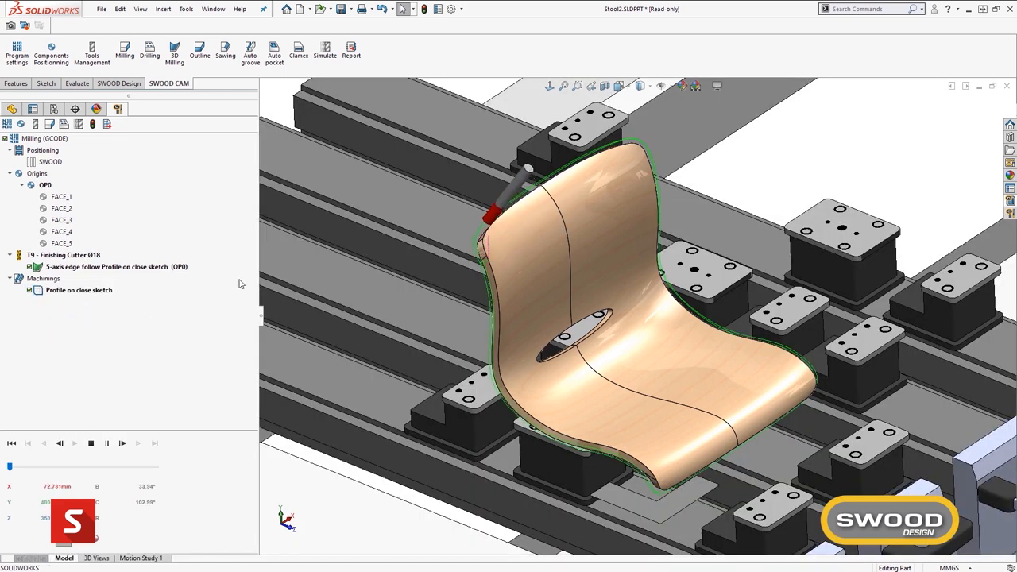
left_click_drag(10, 467, 97, 467)
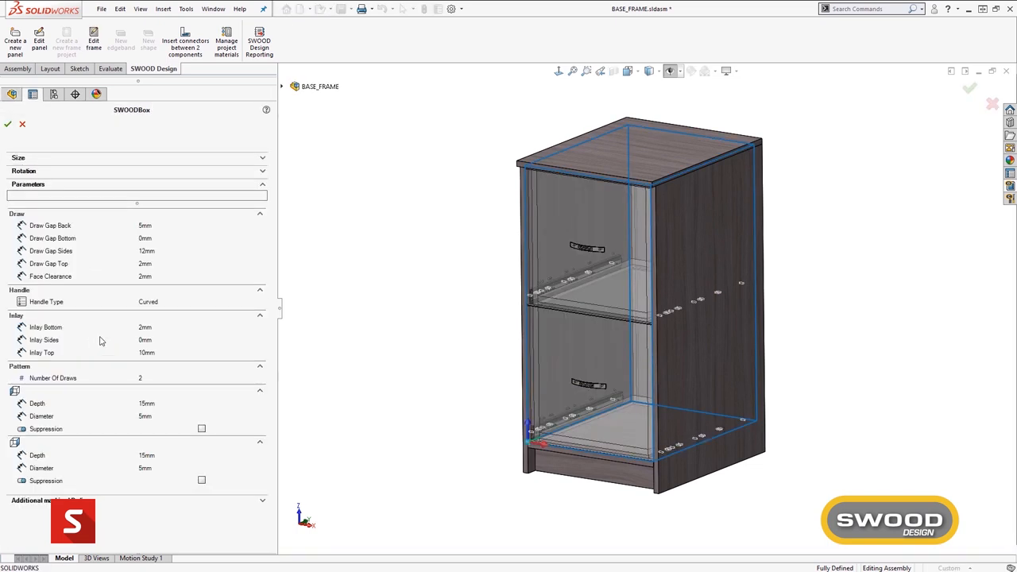
- Set the SWOODBox to 5 drawers with Round Bar handles and confirm
left_click(255, 379)
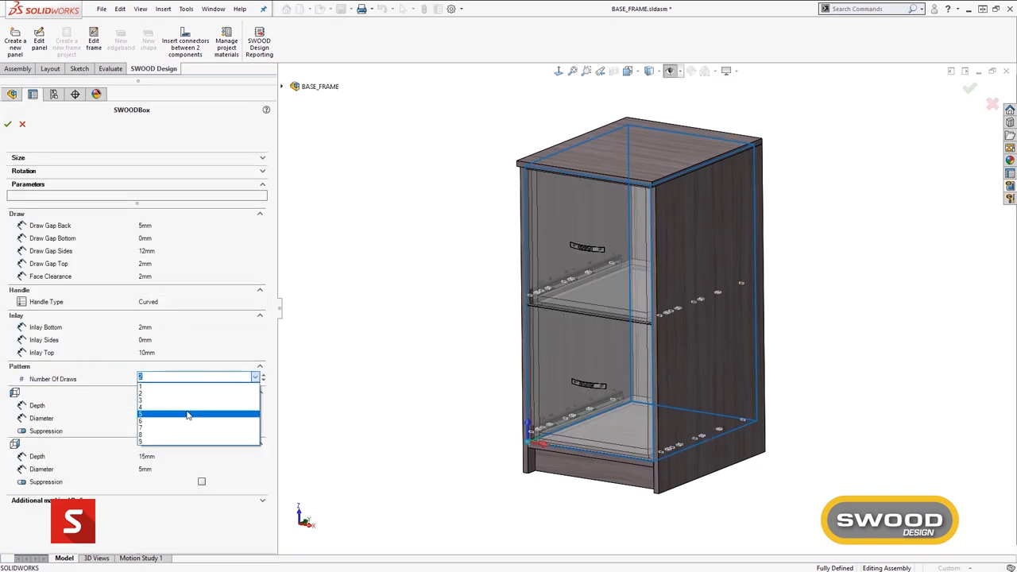
left_click(140, 414)
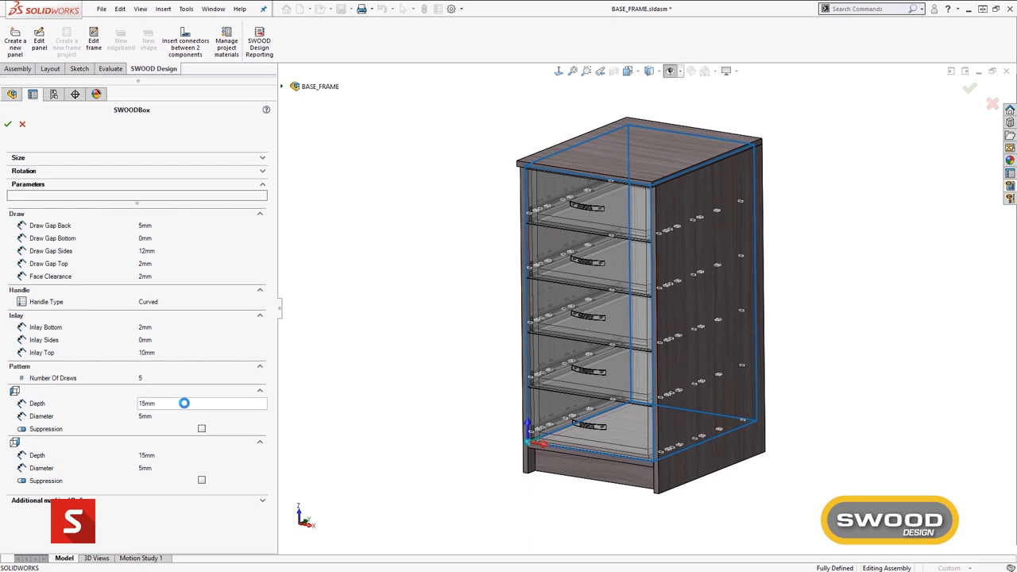
left_click(260, 302)
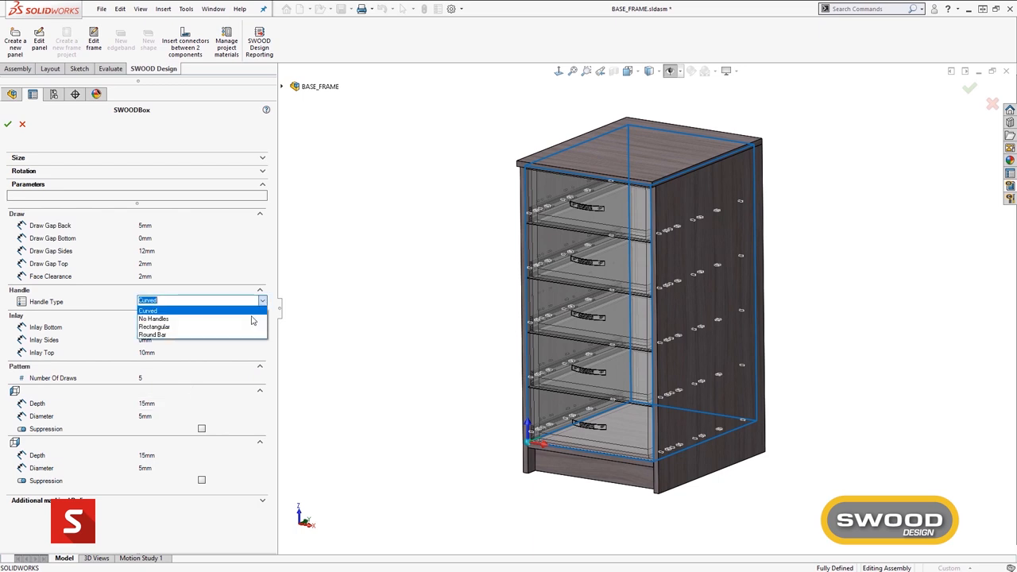
left_click(153, 333)
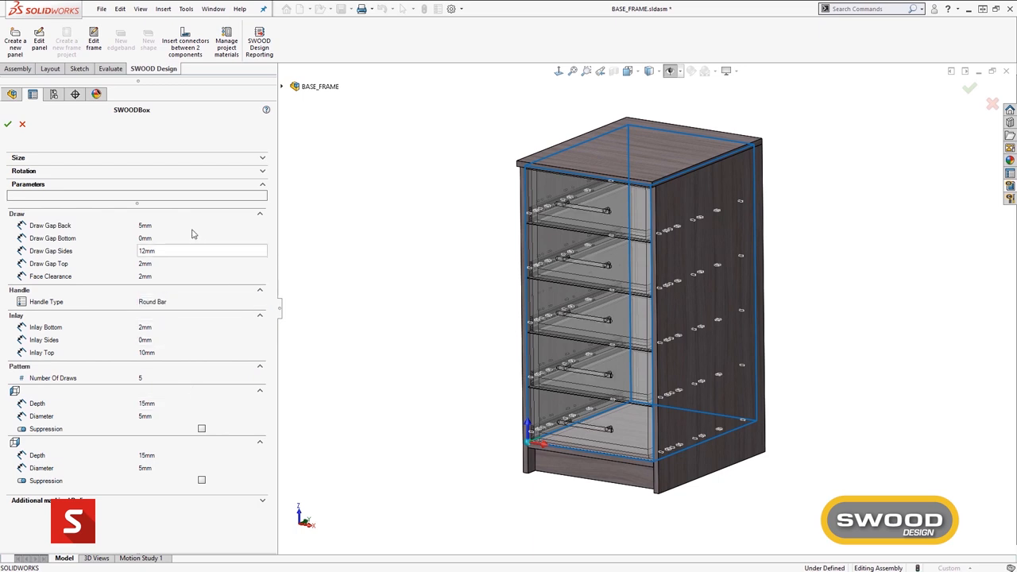
left_click(8, 124)
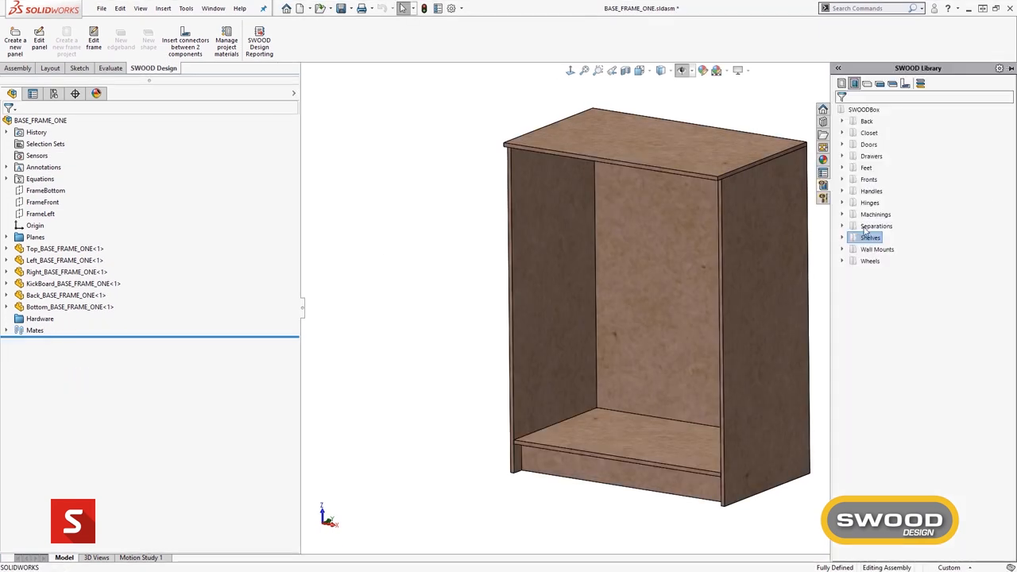
- Insert 5 removable shelves from the SWOOD Library and pick an MDF core material
left_click(842, 237)
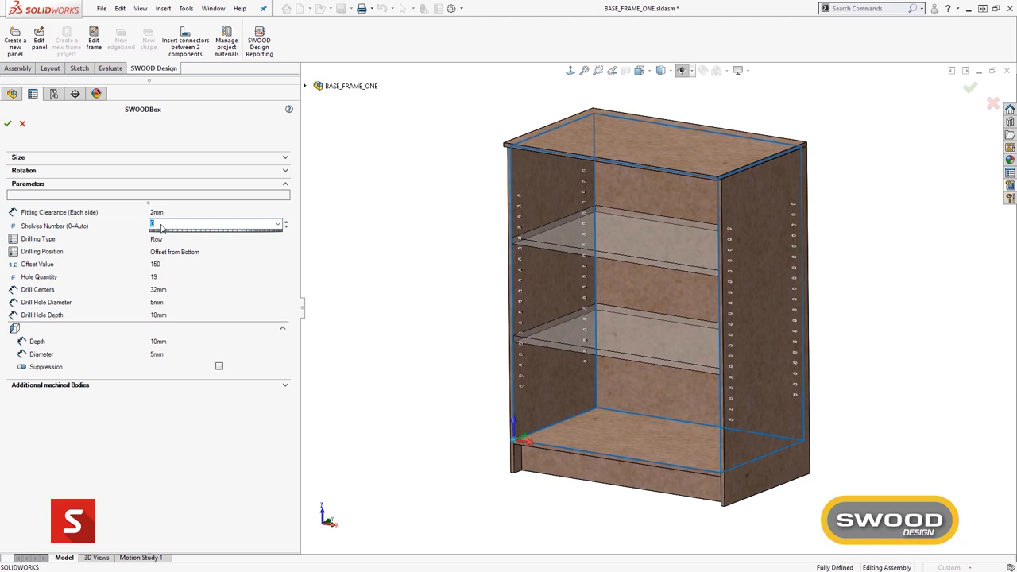
type("5")
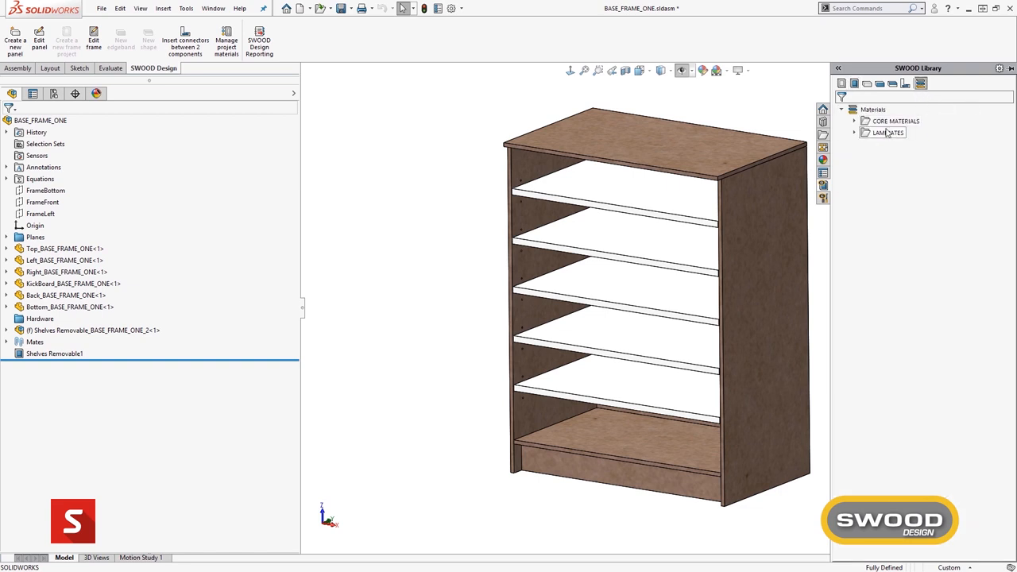
left_click(864, 121)
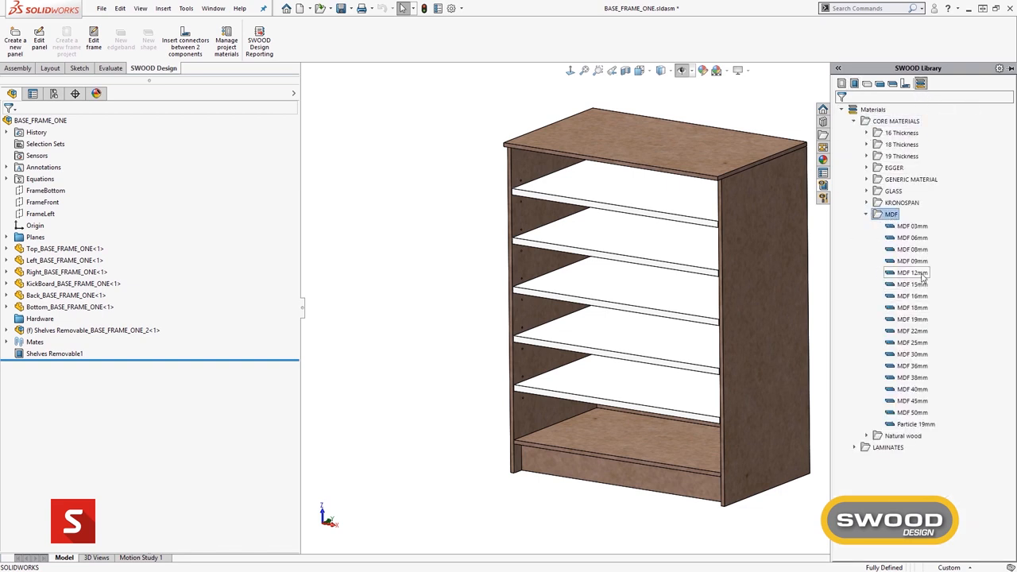
left_click(912, 274)
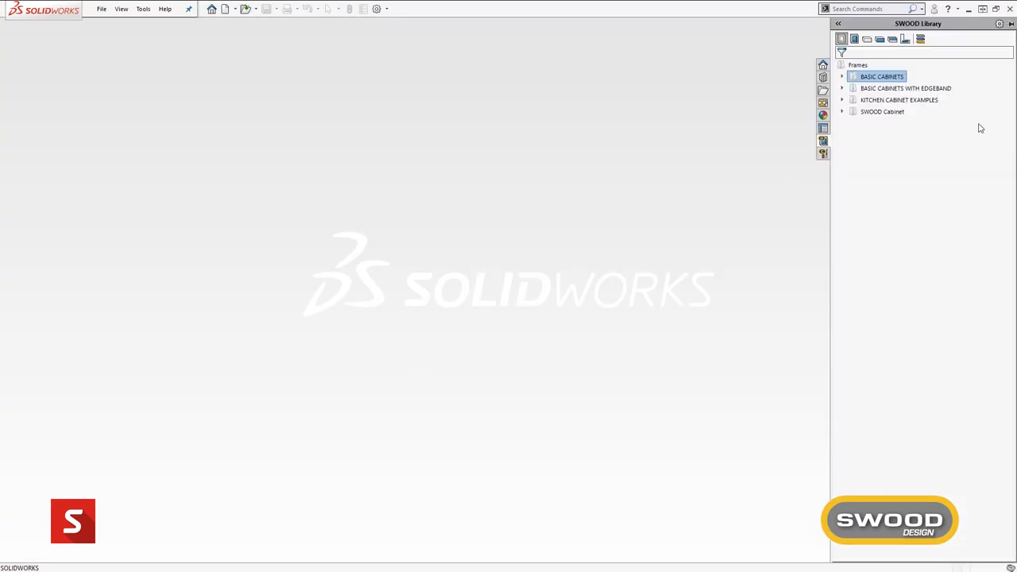
- Open the BASE_FRAME and DOWN_CABINET_ONE library frames for editing
left_click(842, 76)
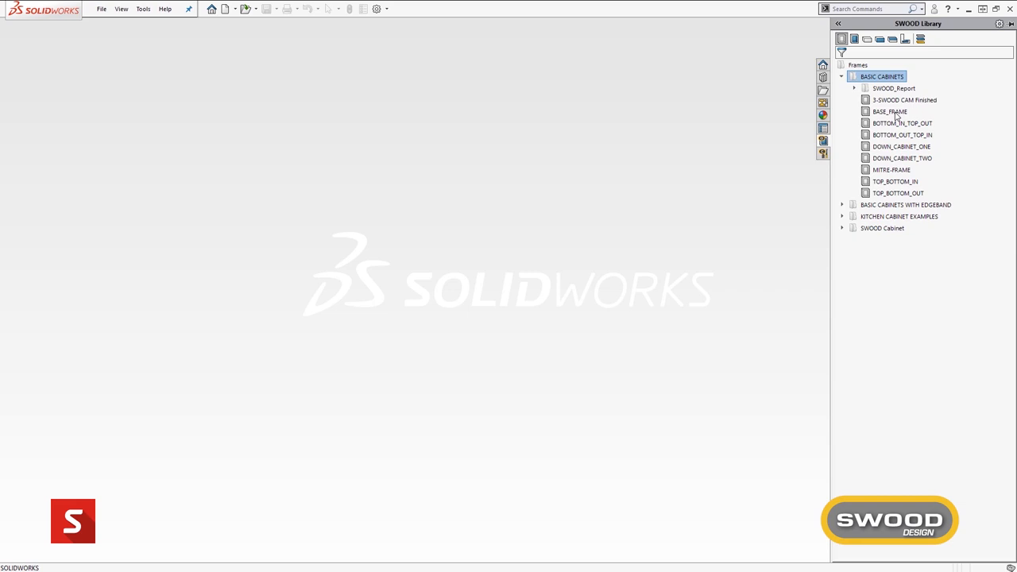
right_click(889, 111)
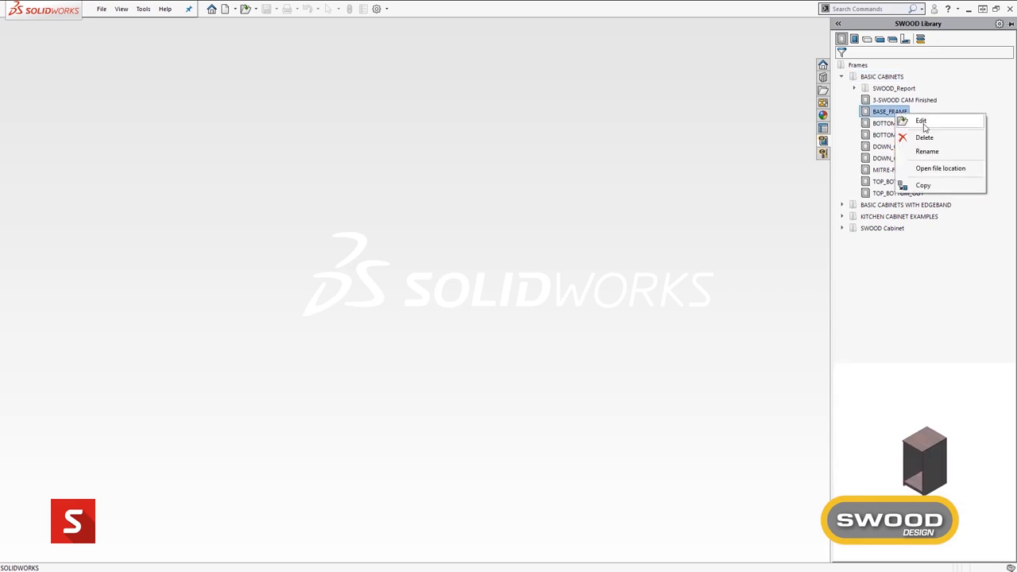
left_click(921, 121)
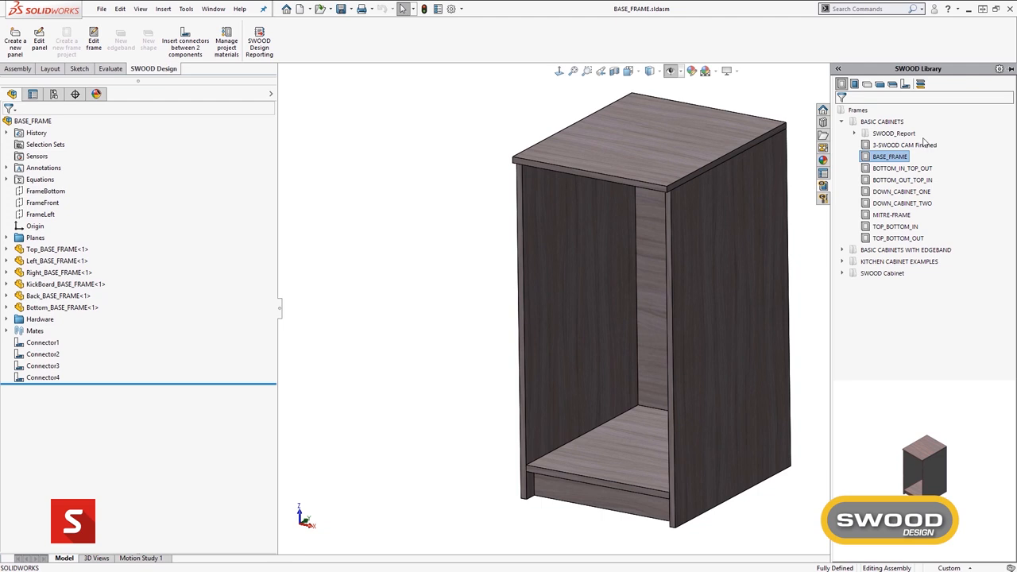
left_click(901, 190)
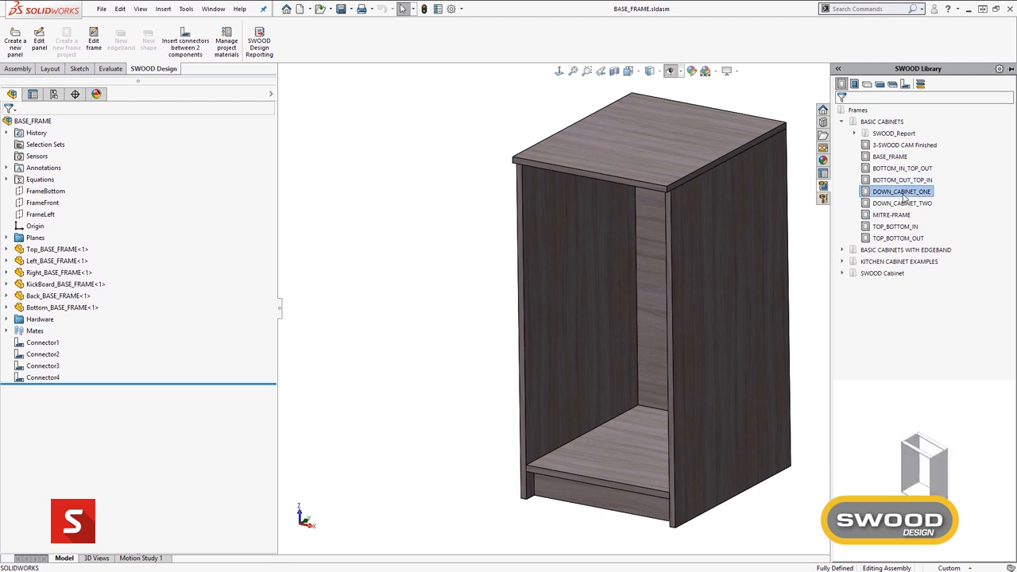
right_click(901, 191)
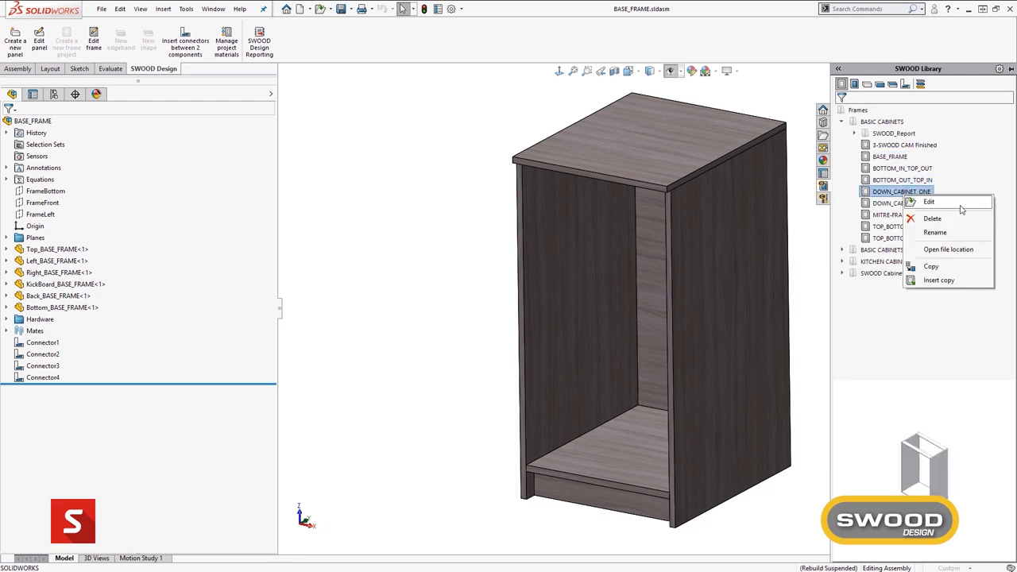
left_click(928, 200)
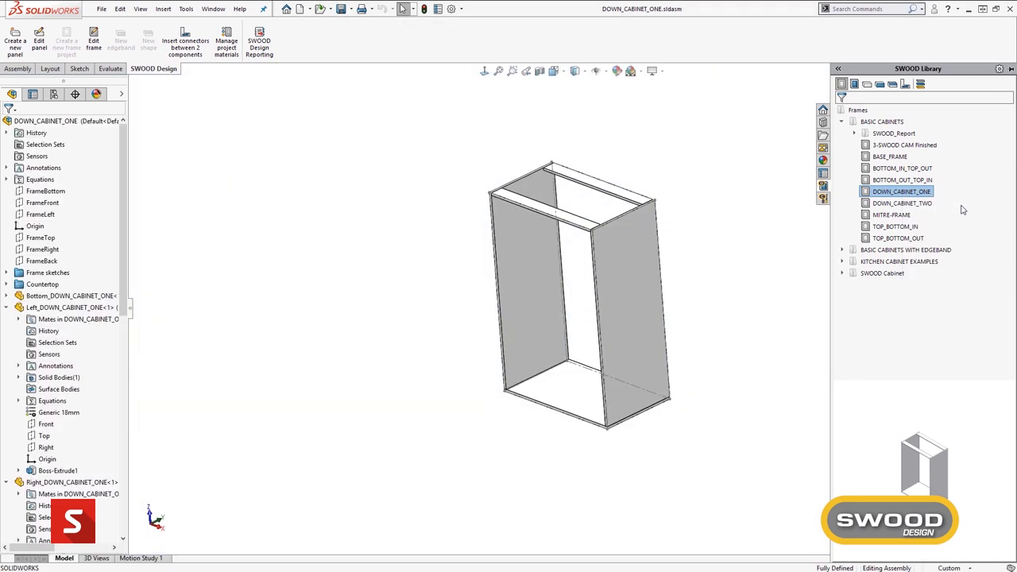
- Open High Cabinet Frame and Kitchen Base for editing, then Kitchen Frameless Base's size settings
left_click(898, 260)
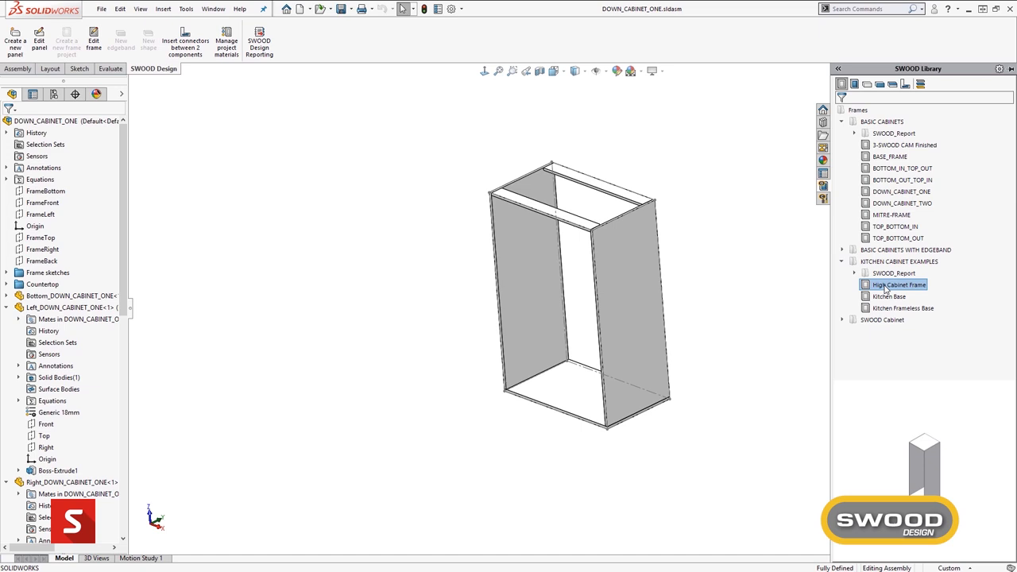
right_click(897, 284)
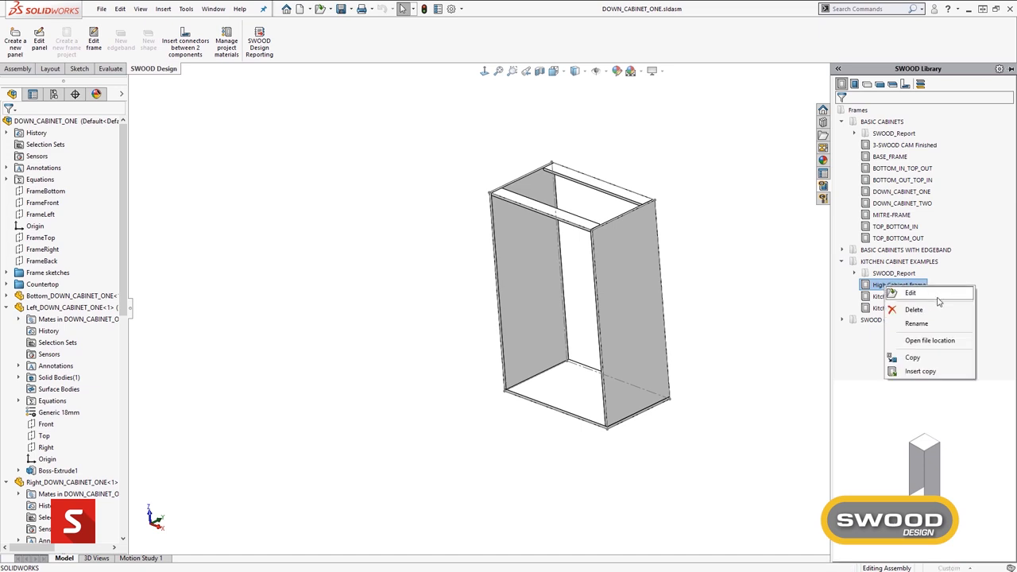
left_click(910, 292)
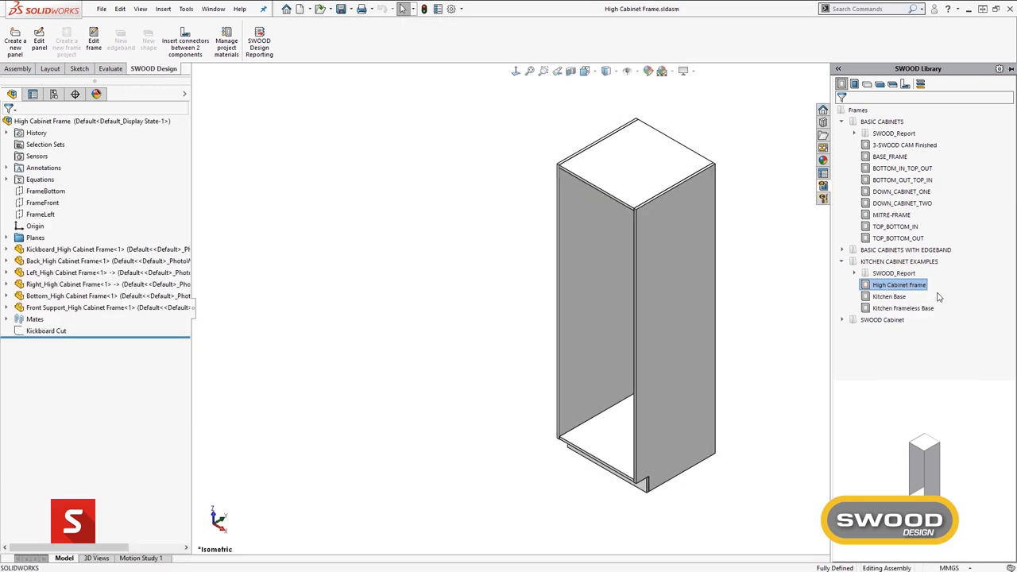
right_click(889, 296)
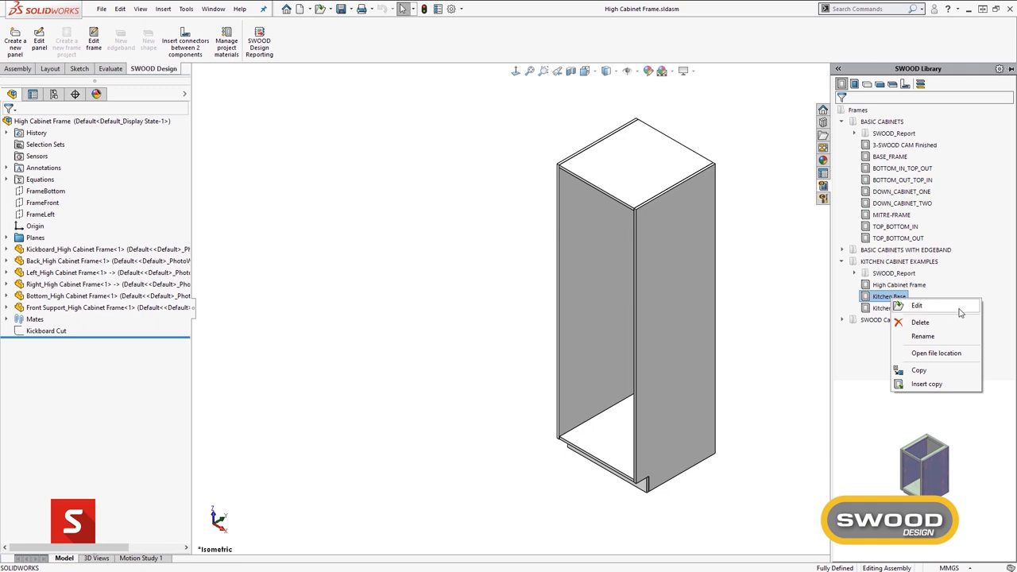
left_click(917, 305)
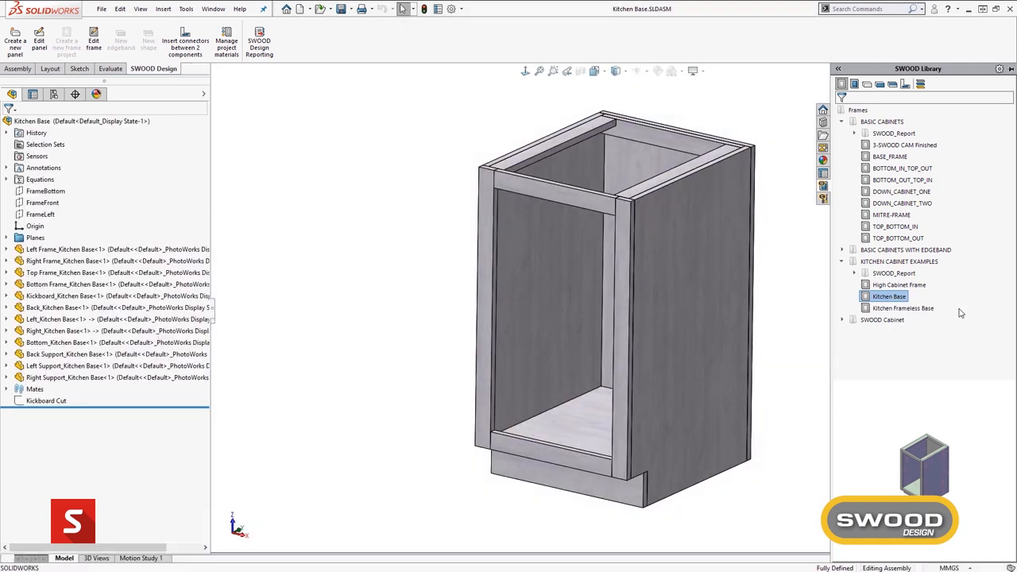
double_click(902, 308)
type("600")
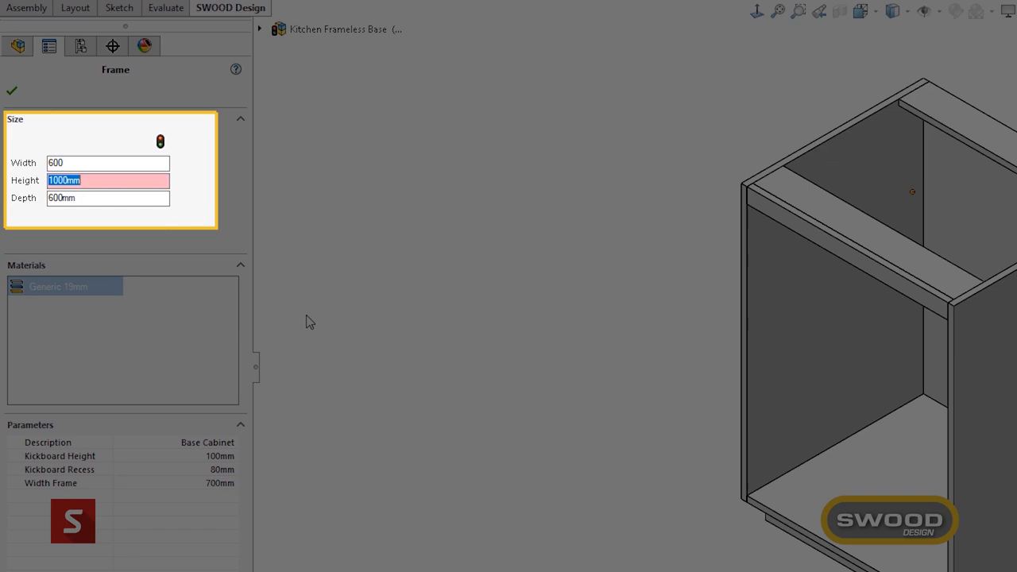
- Set the frameless kitchen base frame to Width 600, Height 1850, Depth 600mm and confirm
type("1850")
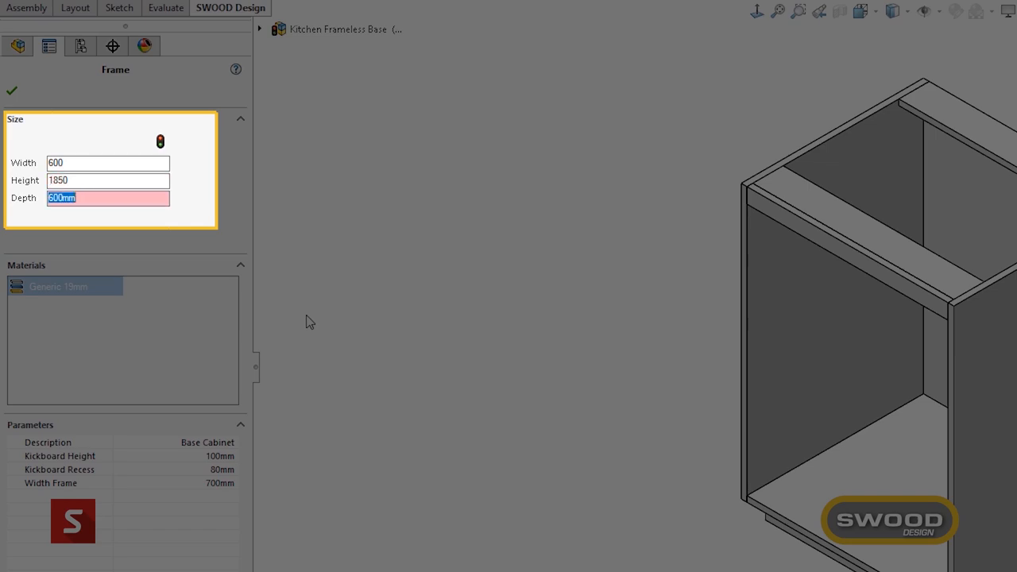
left_click(13, 89)
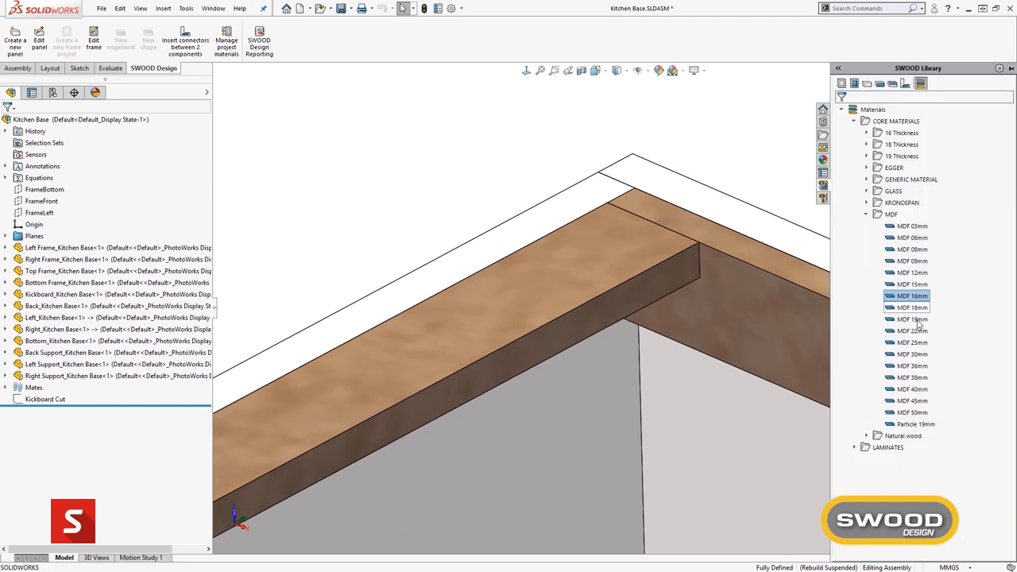
- Apply MDF 30mm to the cabinet and resize its frame to Width 750mm, Depth 400
left_click(912, 238)
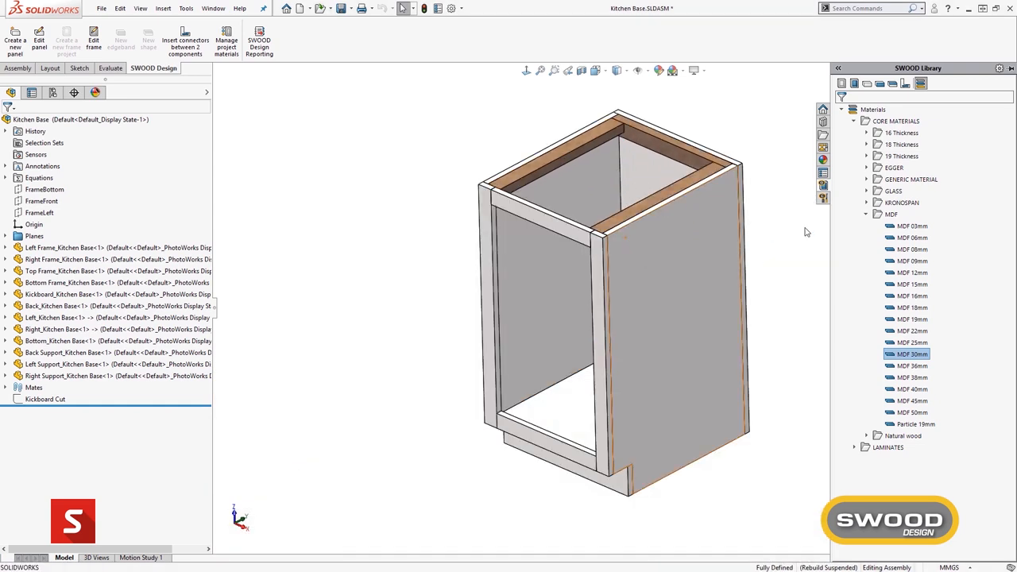
left_click(868, 143)
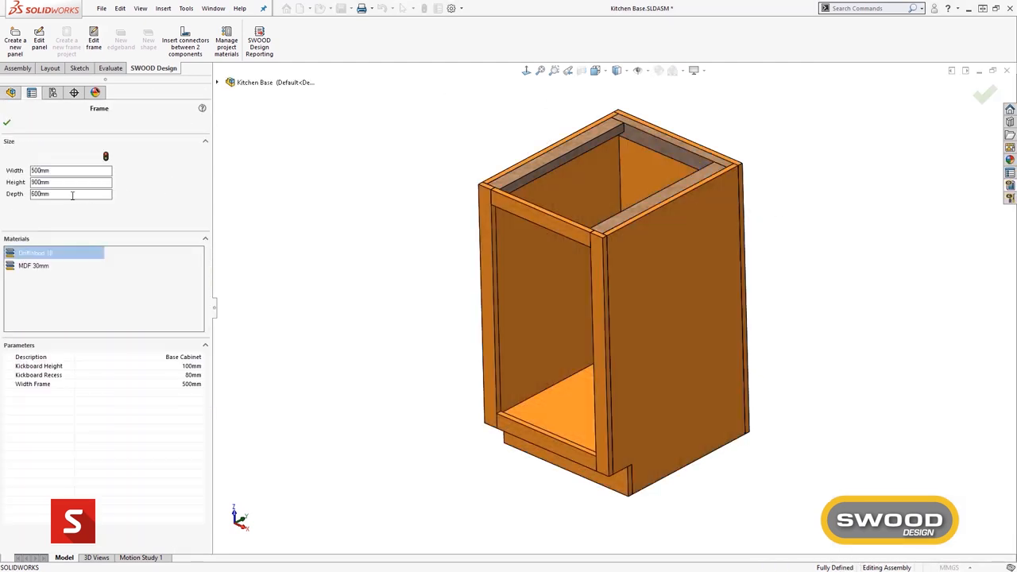
type("750mm")
type("1250")
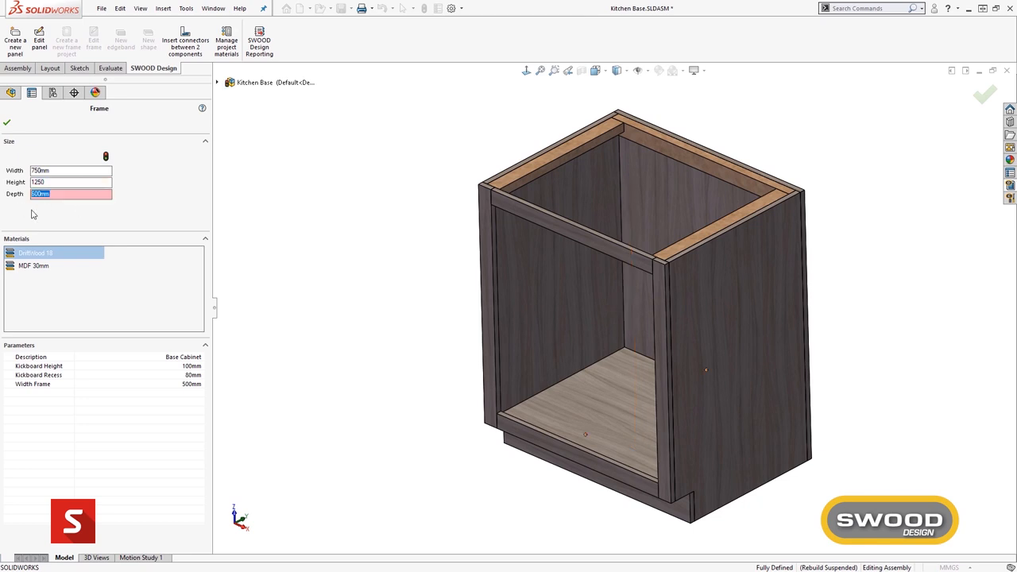
type("400")
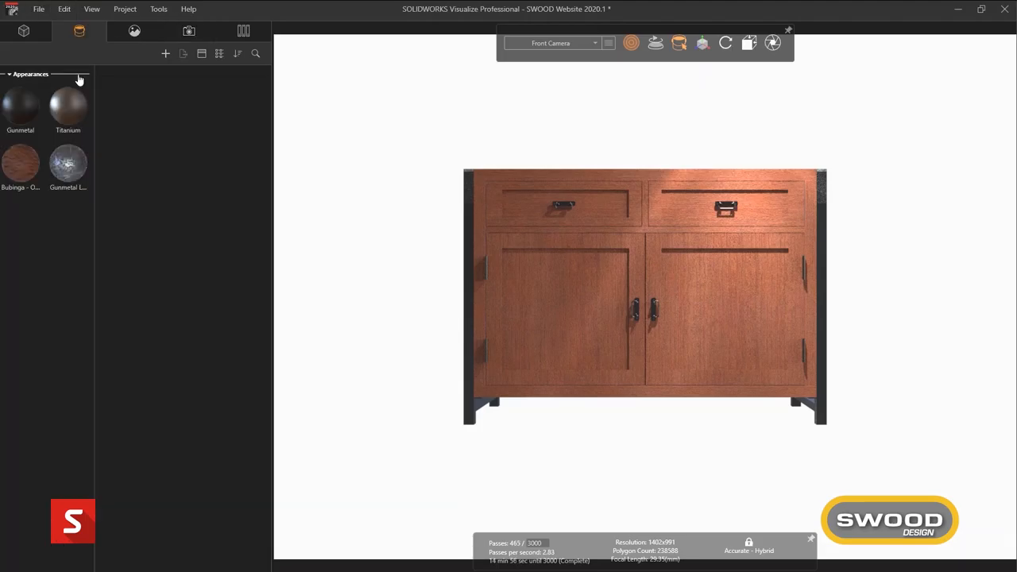
- Adjust the Bubinga - Oiled wood appearance's texture transform on the rendered cabinet
left_click(19, 164)
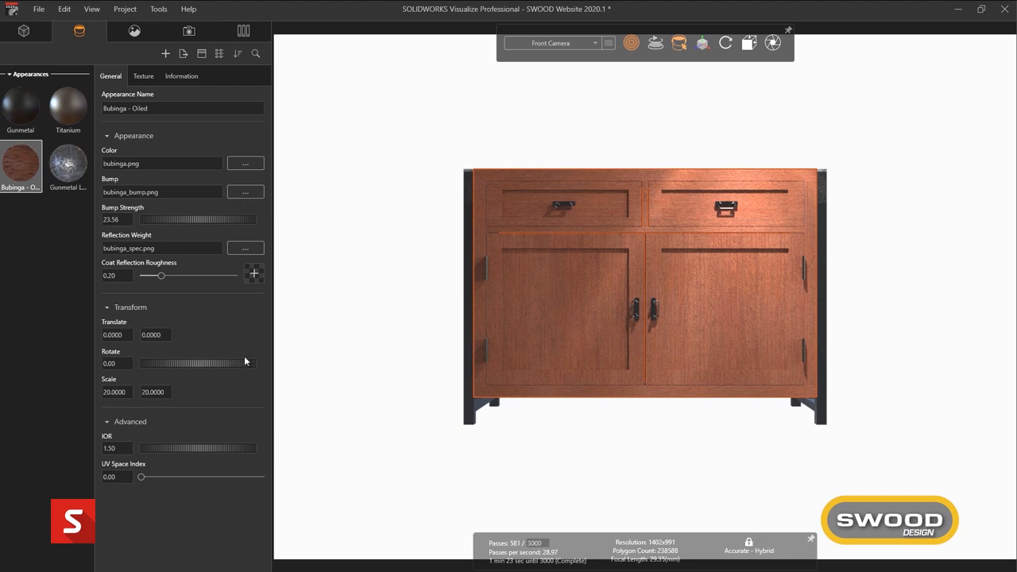
left_click_drag(162, 275, 234, 275)
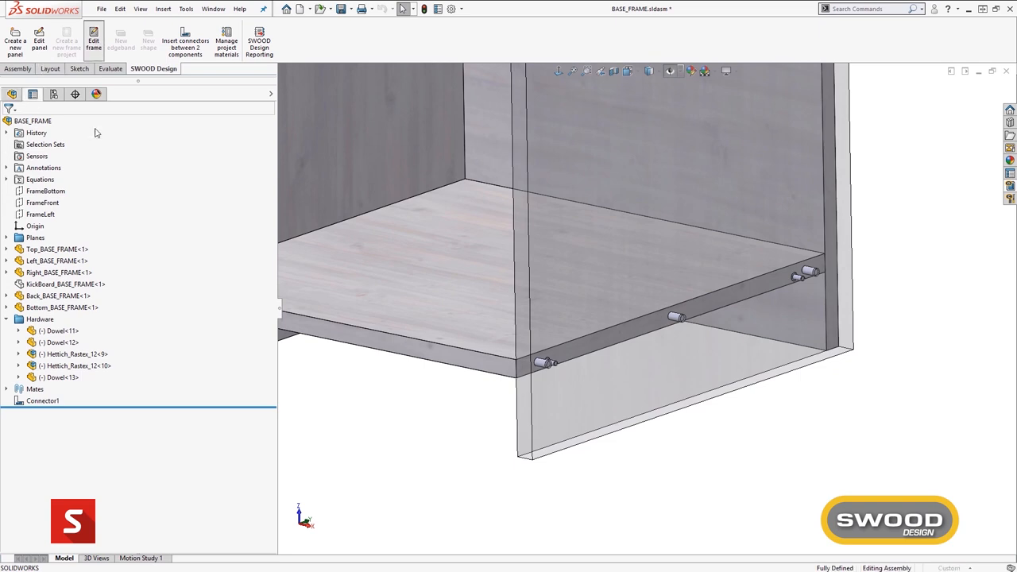
- Confirm the base frame size and start inserting connectors between two panels
left_click(92, 42)
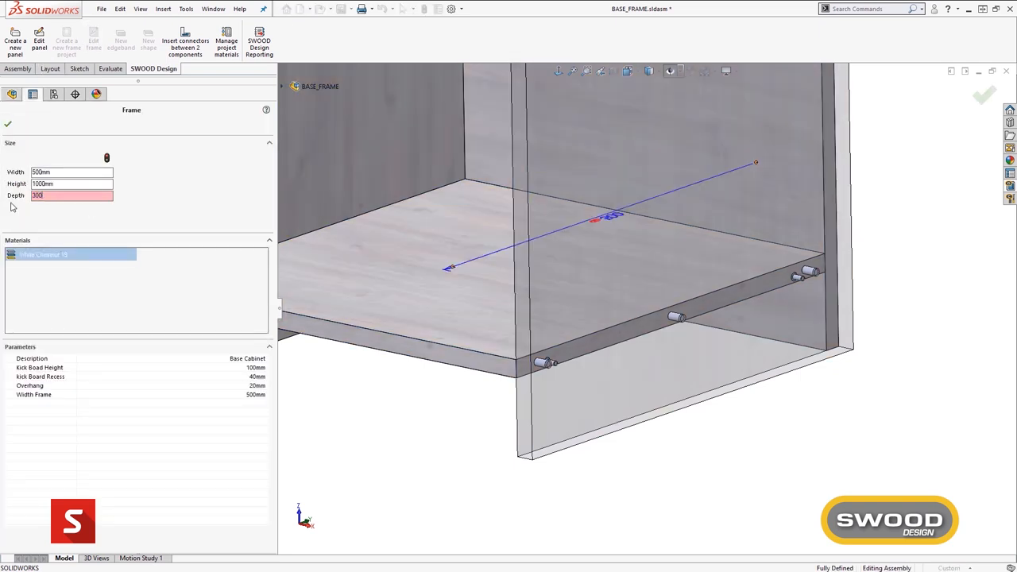
left_click(8, 124)
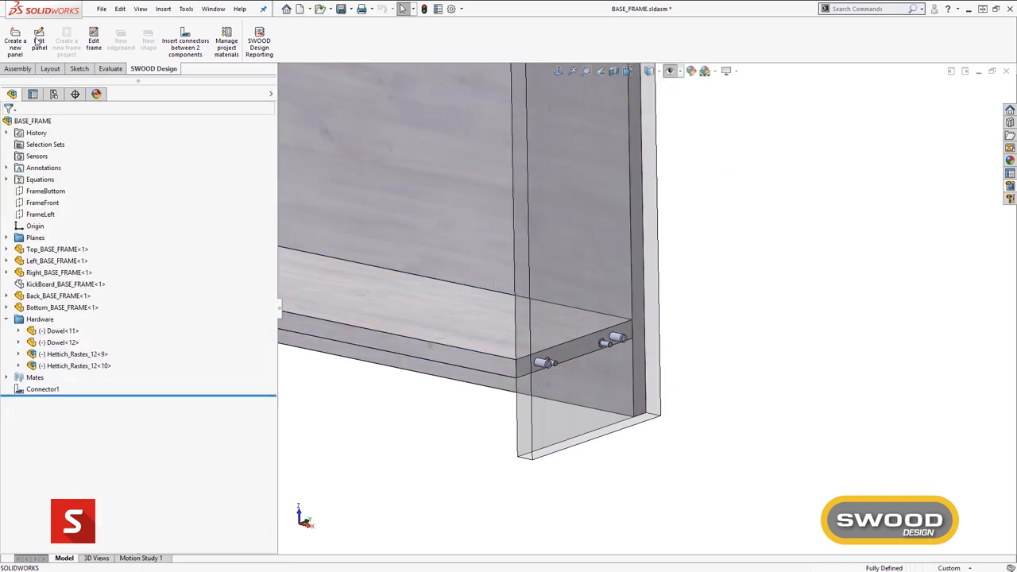
left_click(184, 45)
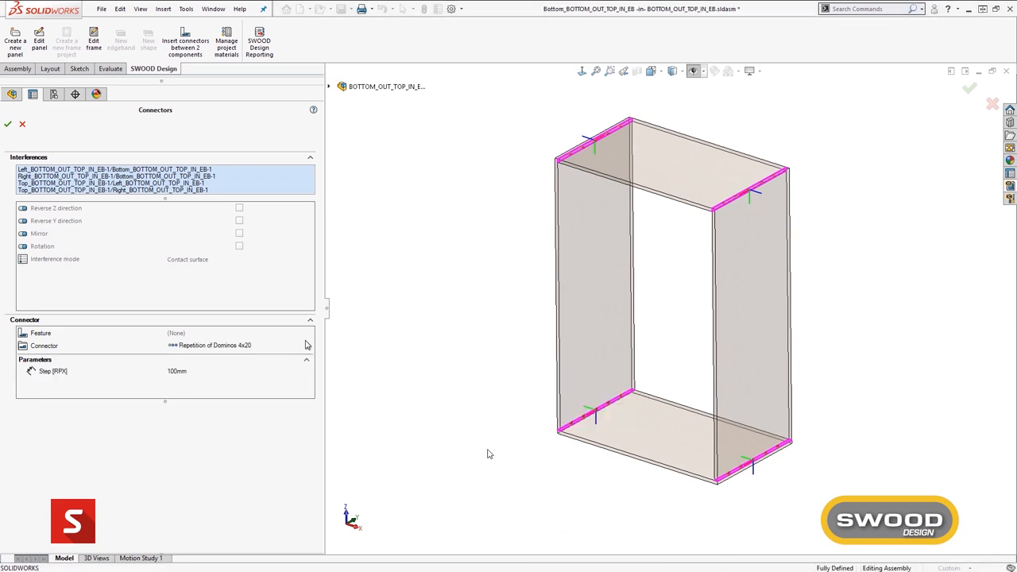
- Insert the Faster Link Pattern connector with Side Offset 50mm and Step 100mm along the joint
left_click(8, 124)
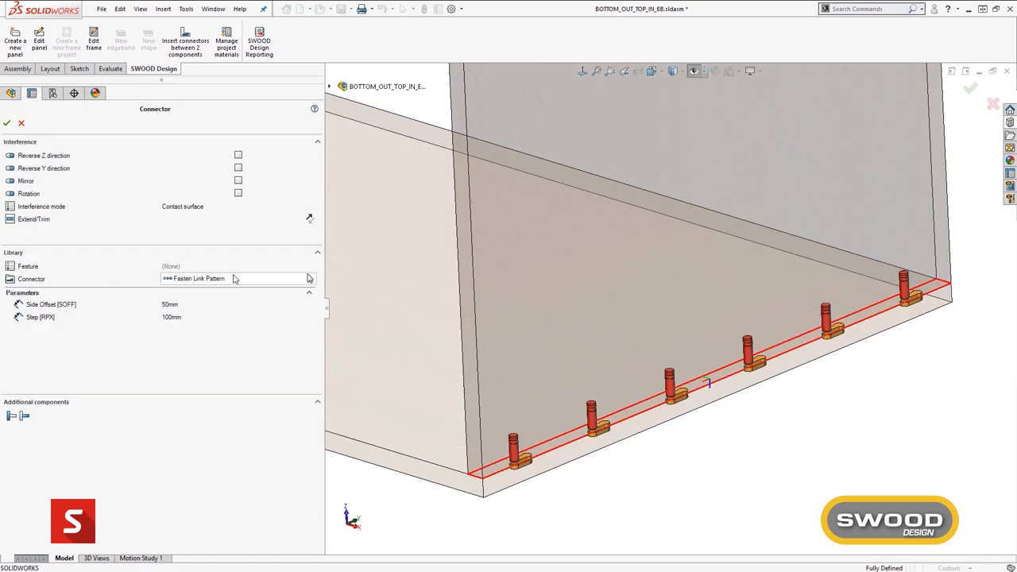
left_click(215, 278)
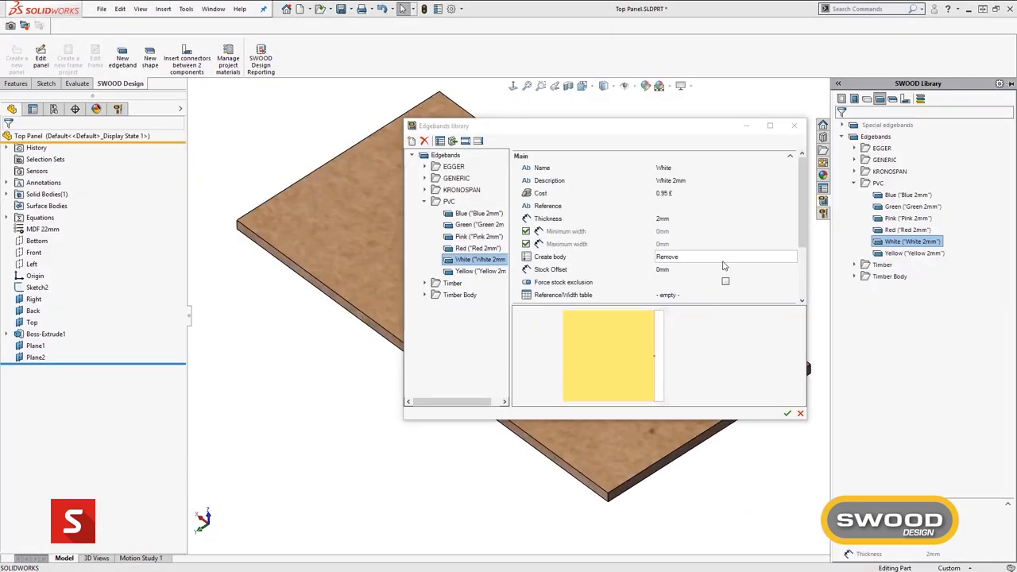
left_click(791, 256)
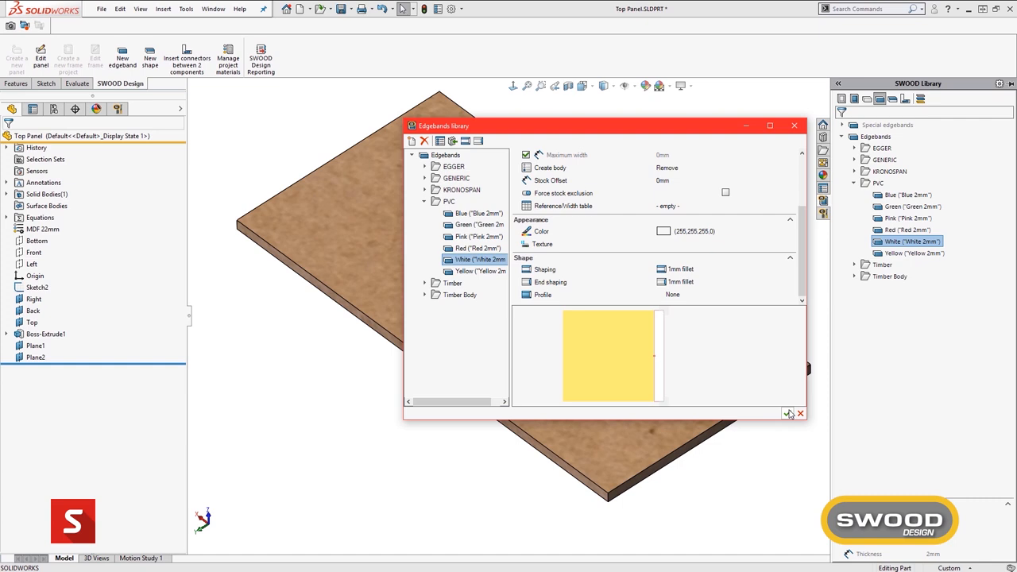
- Apply PVC White 2mm edgeband to the top panel's four edges
left_click(799, 413)
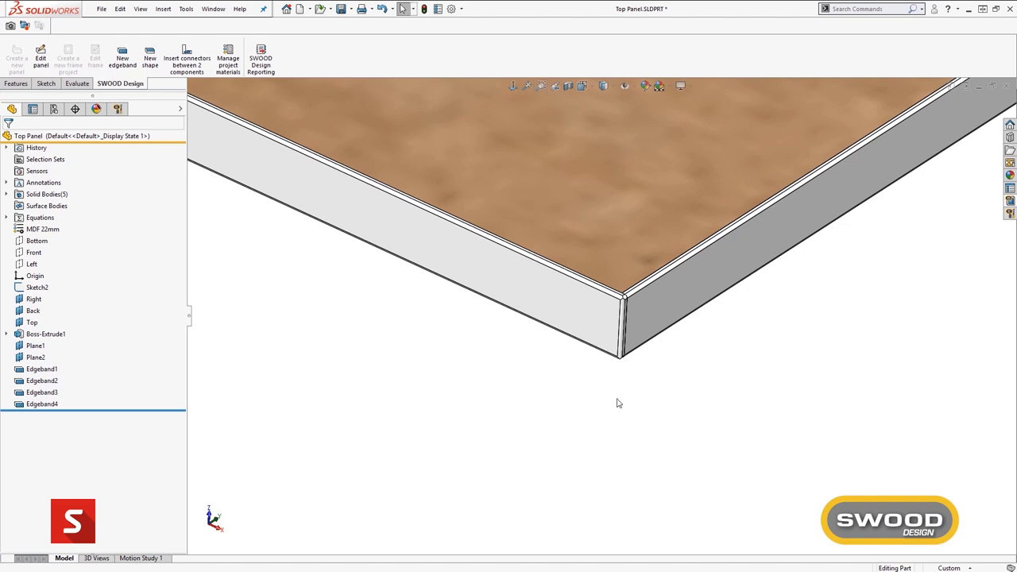
left_click(6, 193)
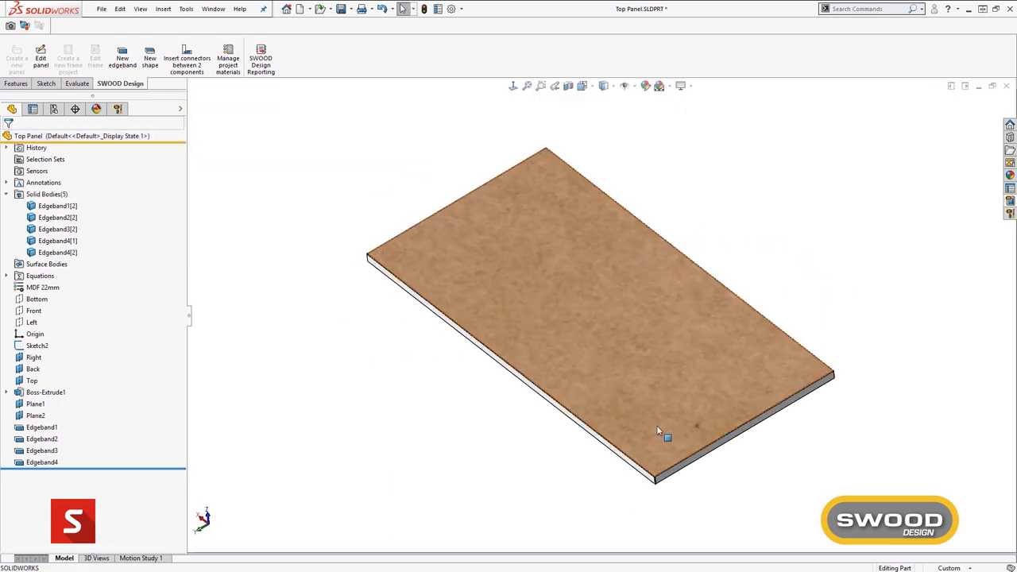
- Run HTML_REPORT_DETAILS from SWOOD Design Reporting for the top panel
left_click(260, 57)
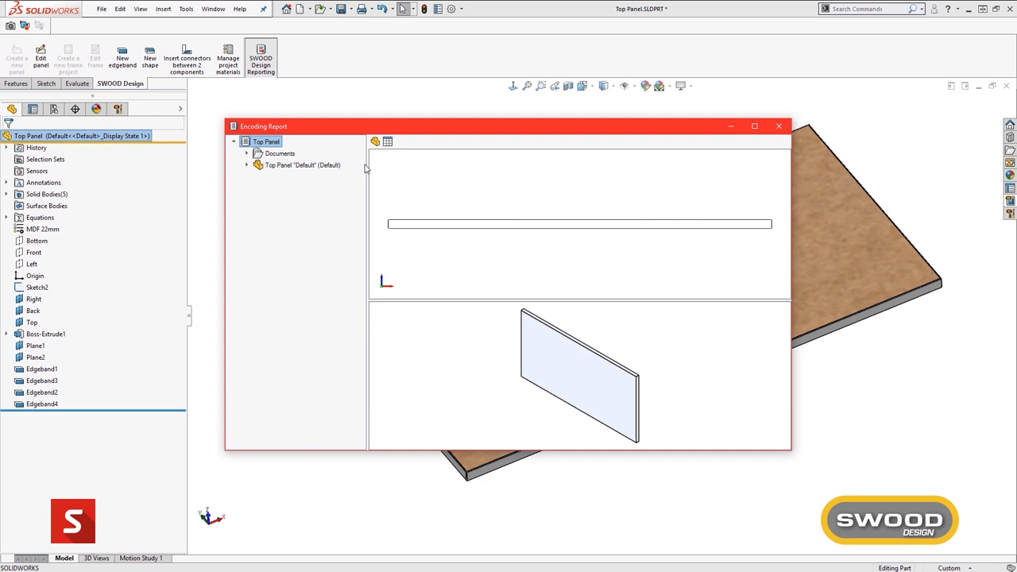
left_click(246, 153)
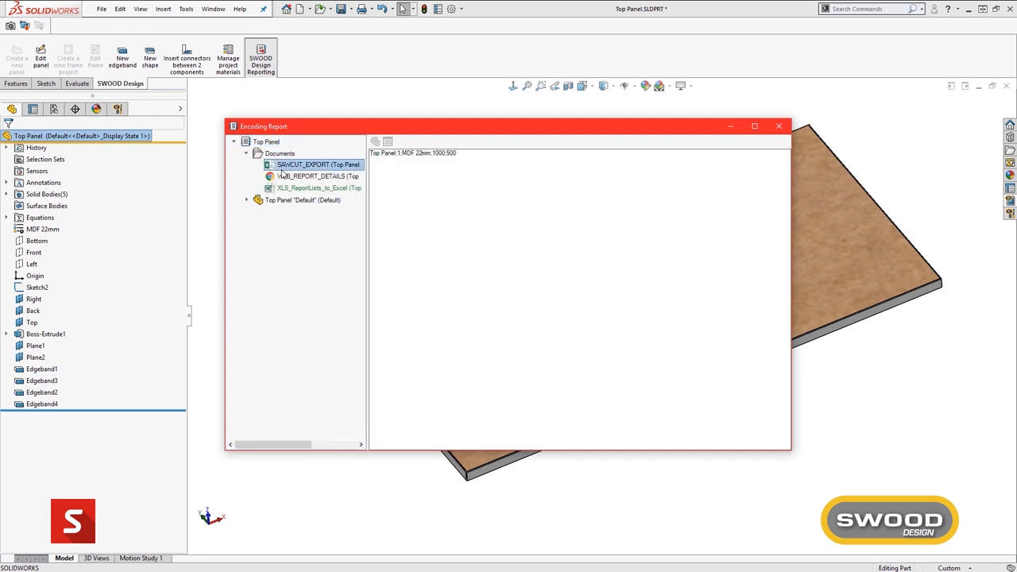
left_click(316, 175)
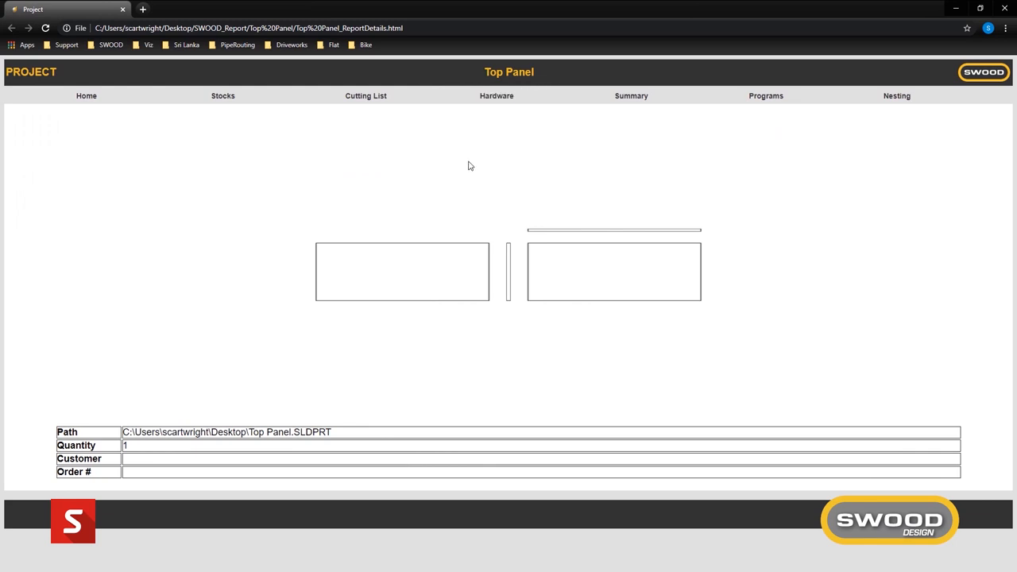
- Browse another section of the Top Panel HTML report
left_click(223, 95)
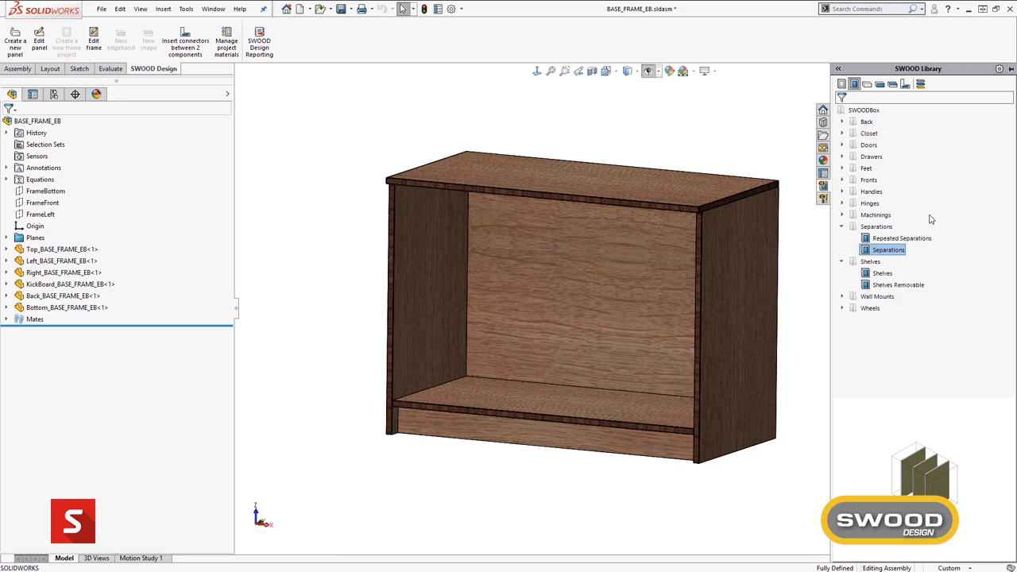
- Insert three shelves into the cabinet frame, then reopen the shelves feature for editing
left_click(882, 273)
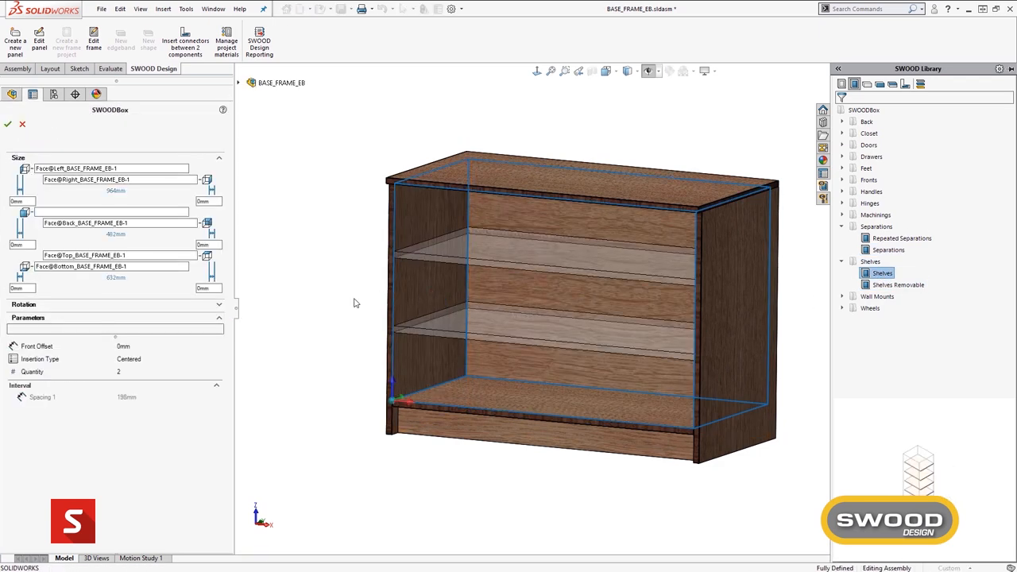
left_click(210, 372)
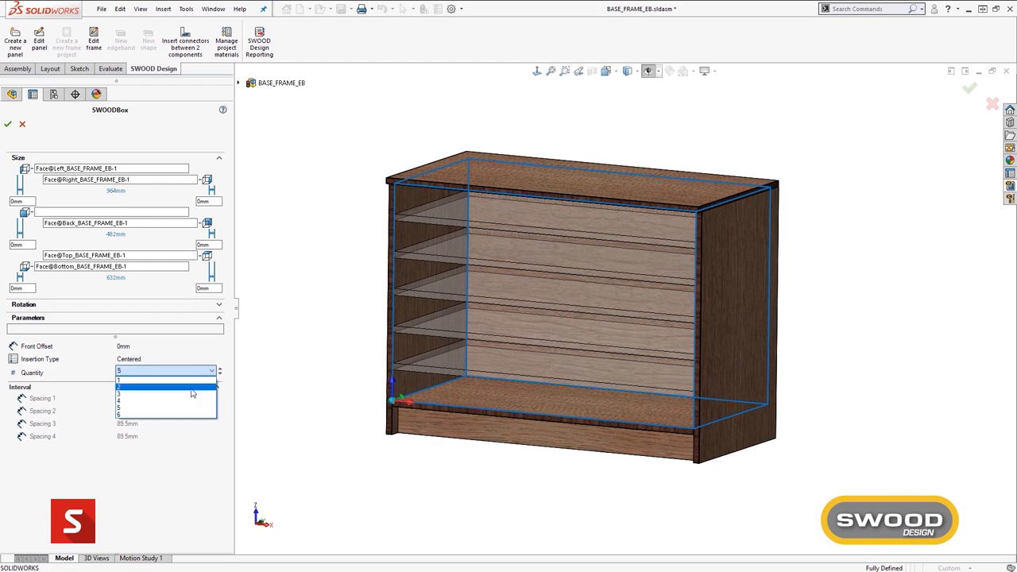
left_click(117, 400)
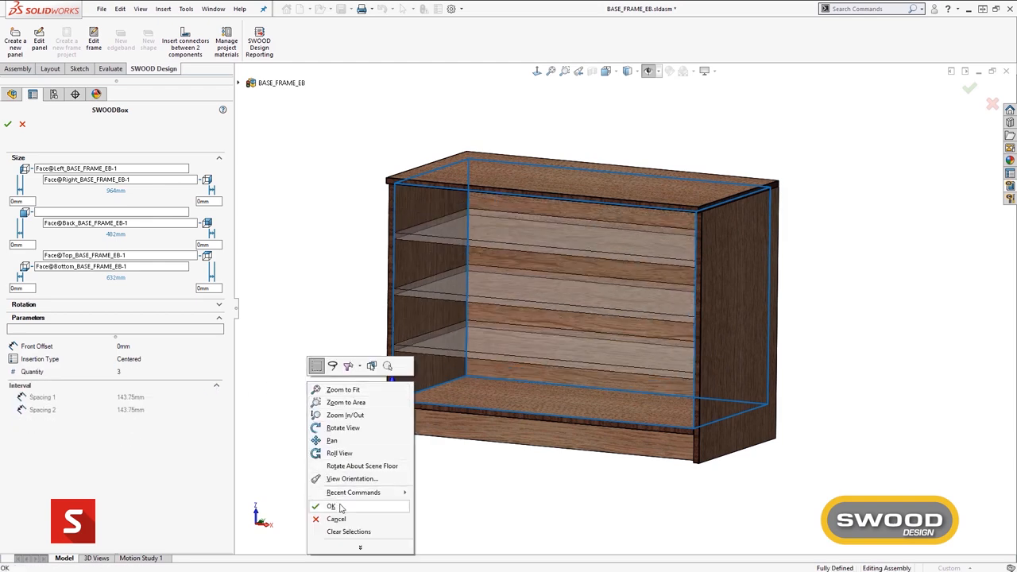
left_click(330, 507)
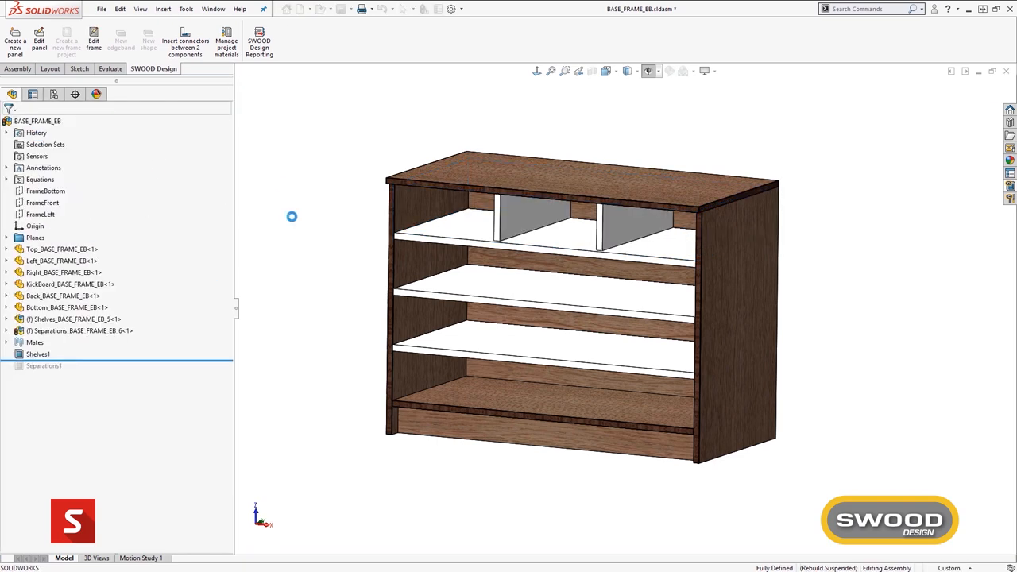
left_click(210, 251)
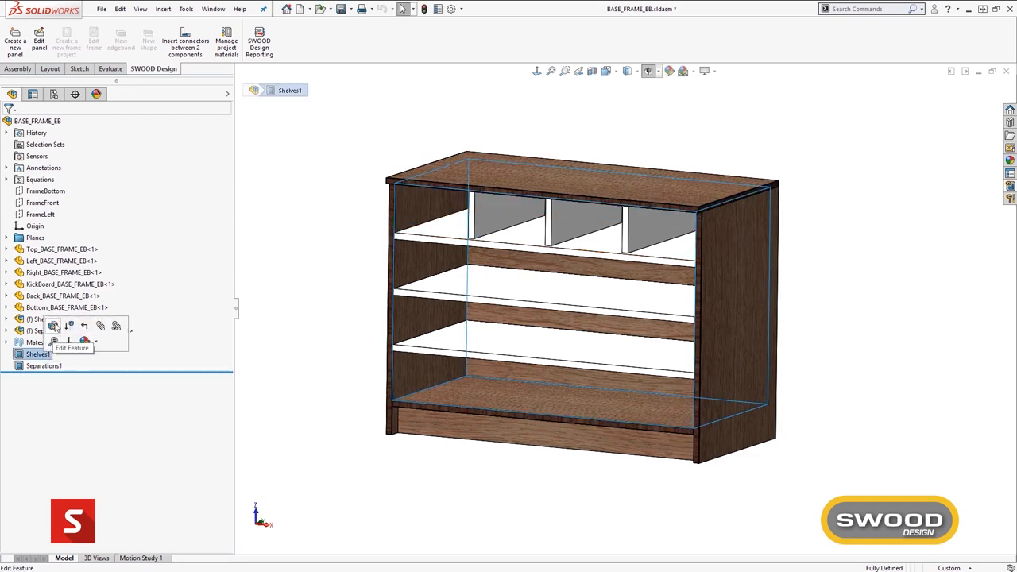
left_click(54, 324)
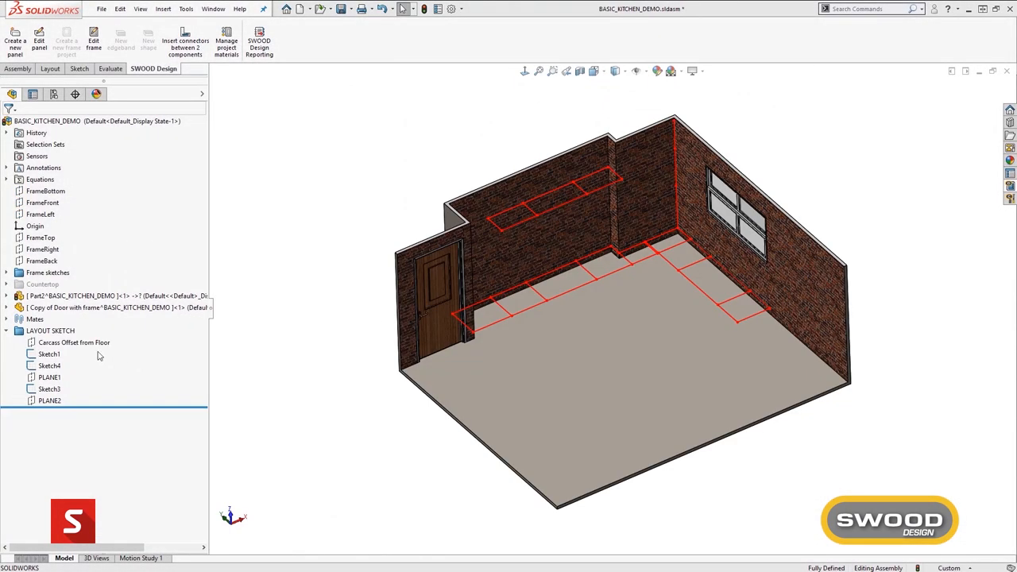
- Insert a copy of the Kitchen Base cabinet from the SWOOD Library and accept its corner position
double_click(47, 353)
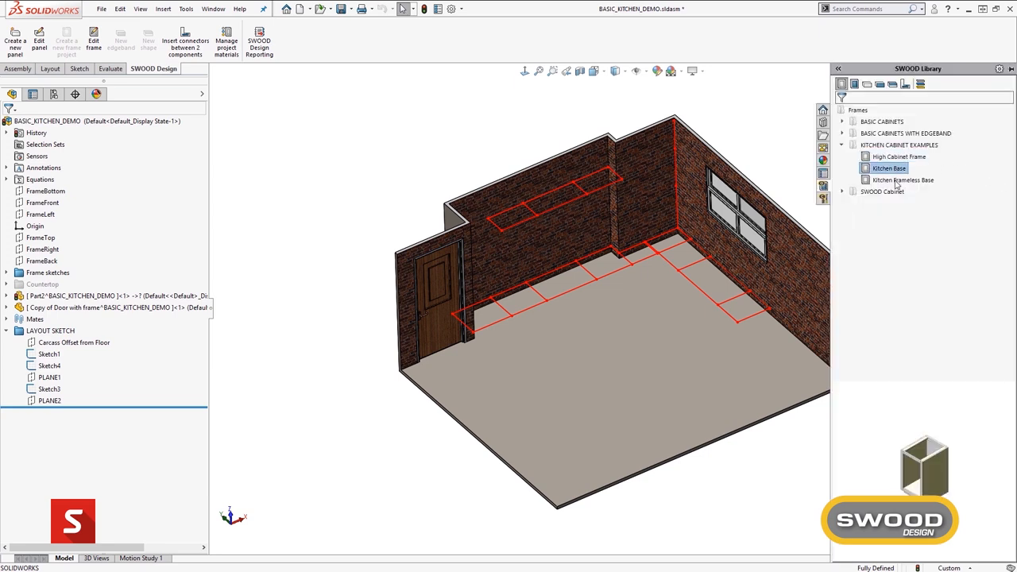
right_click(888, 168)
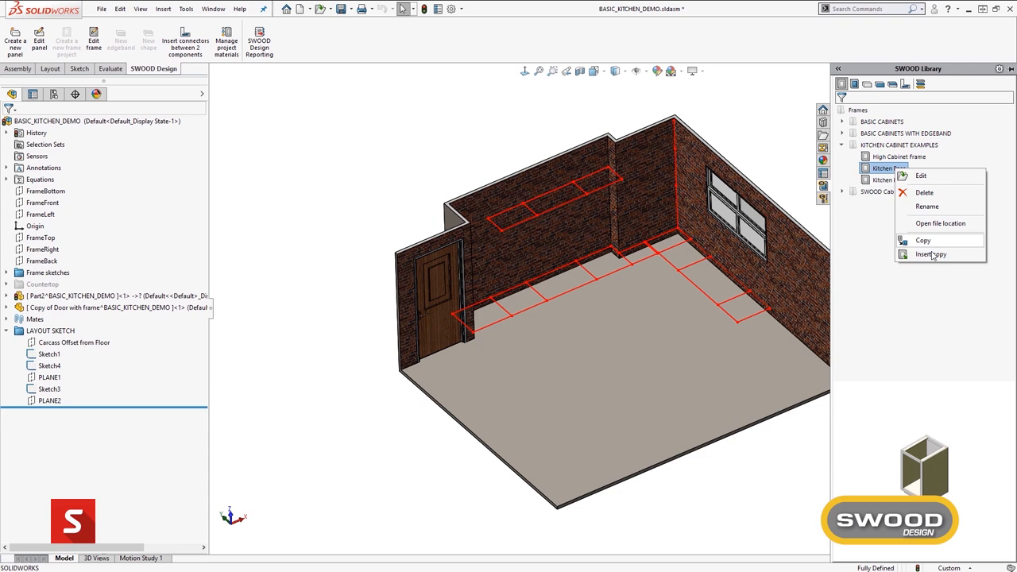
left_click(931, 254)
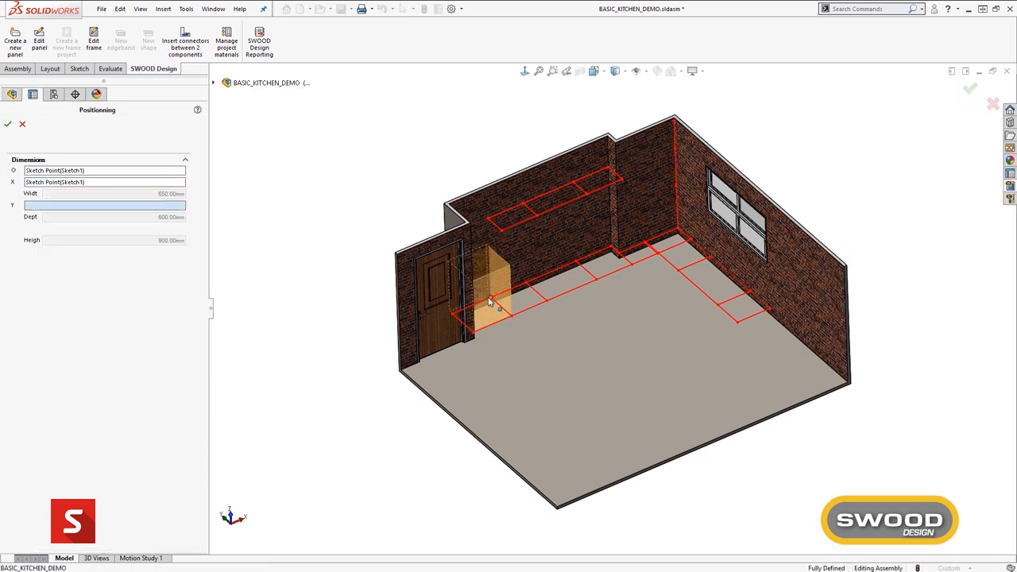
right_click(493, 302)
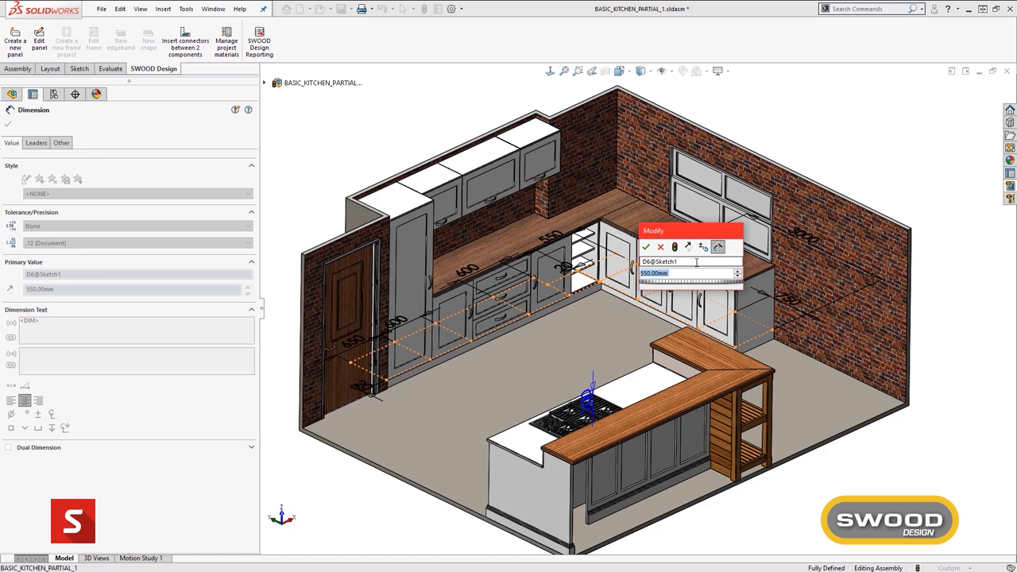
- Confirm the new kitchen layout dimension value in the Modify box
left_click(645, 246)
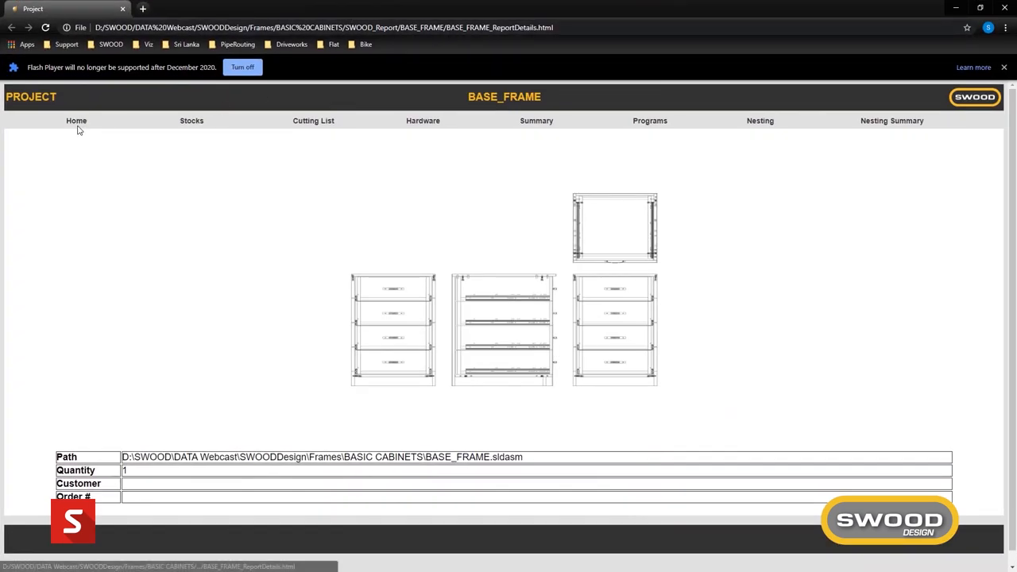
- Browse the BASE_FRAME report's Labels, Stocks and Cutting List pages
left_click(191, 121)
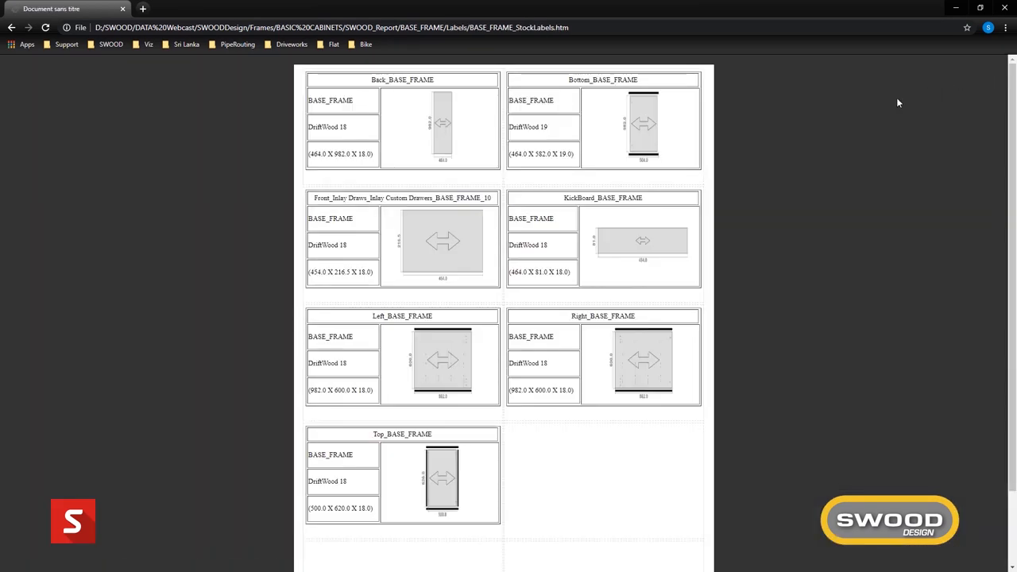
left_click(313, 95)
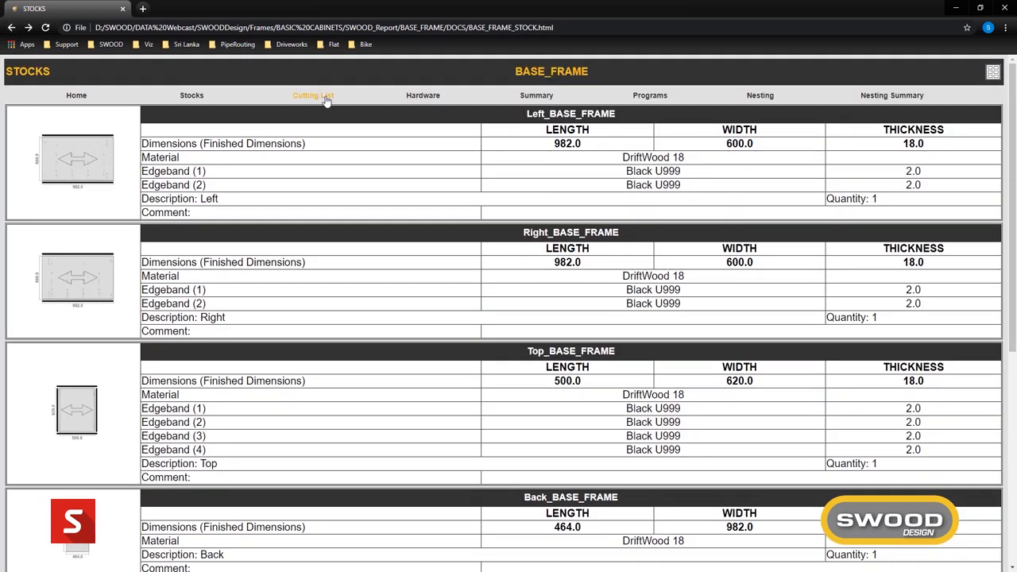
left_click(313, 95)
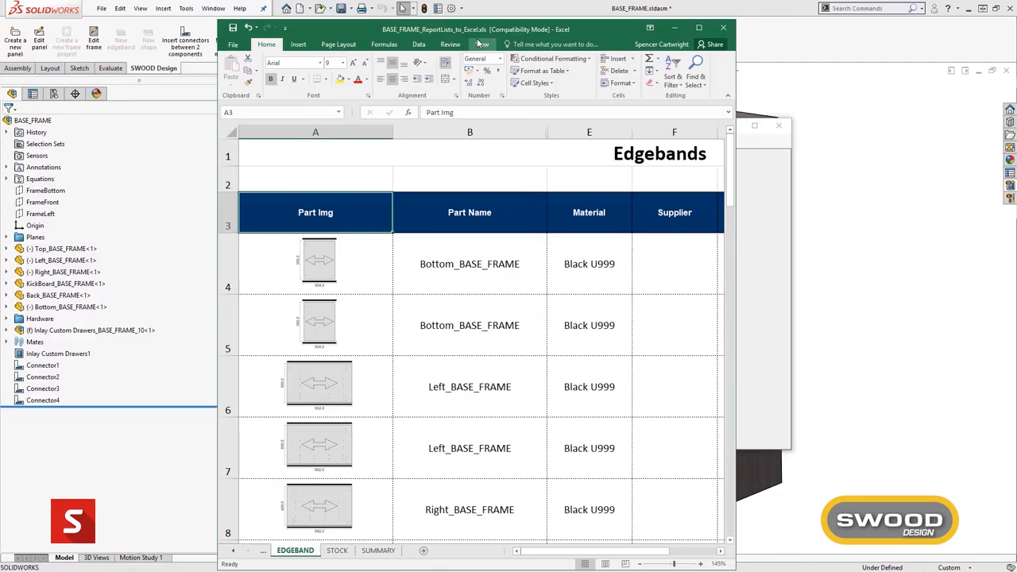
- Review the BASE_FRAME EDGEBAND sheet listing parts with Black U999 edgebands
left_click(699, 27)
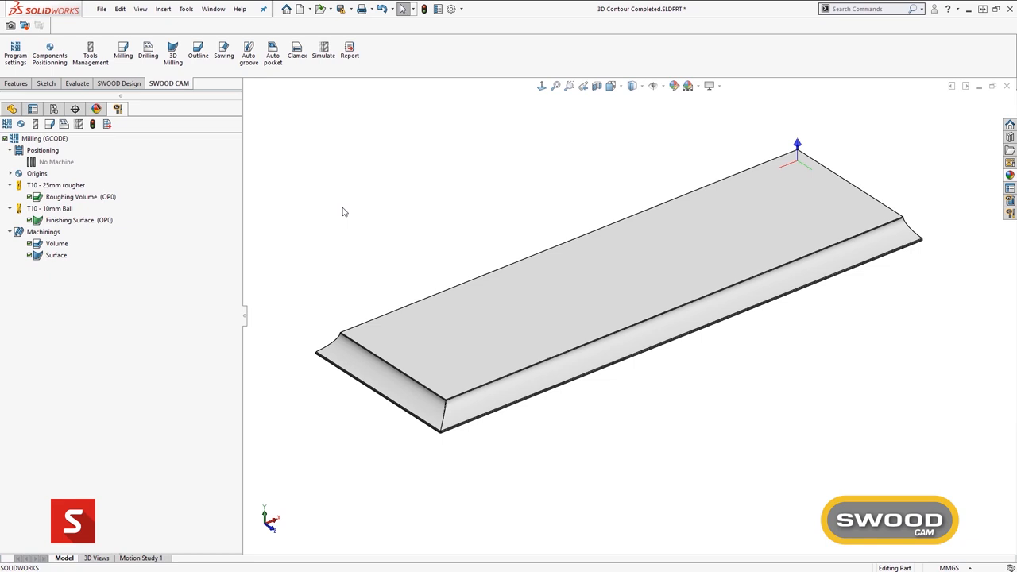
- Simulate the Volume roughing toolpath and scrub the slider along it
right_click(57, 243)
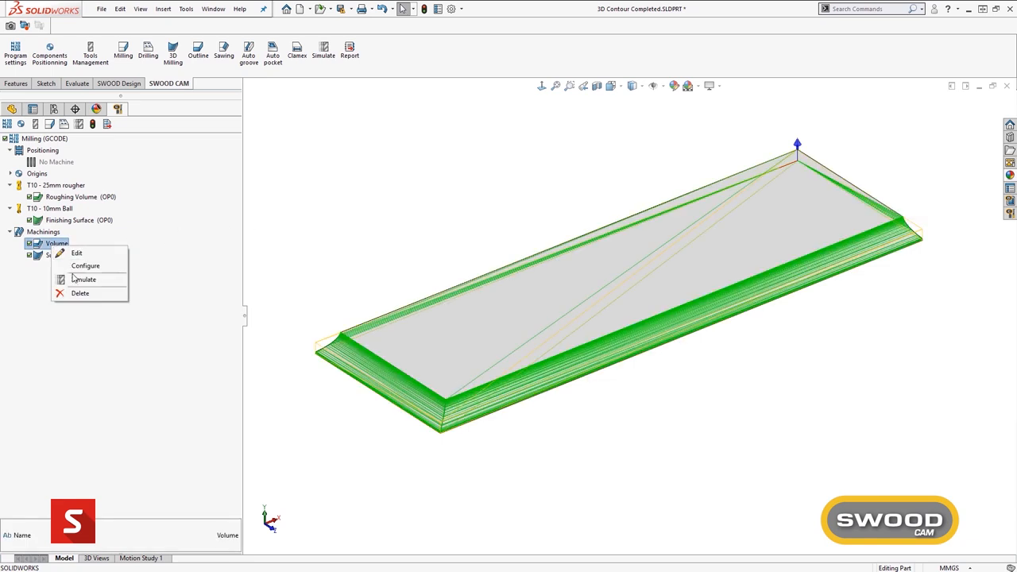
left_click(83, 279)
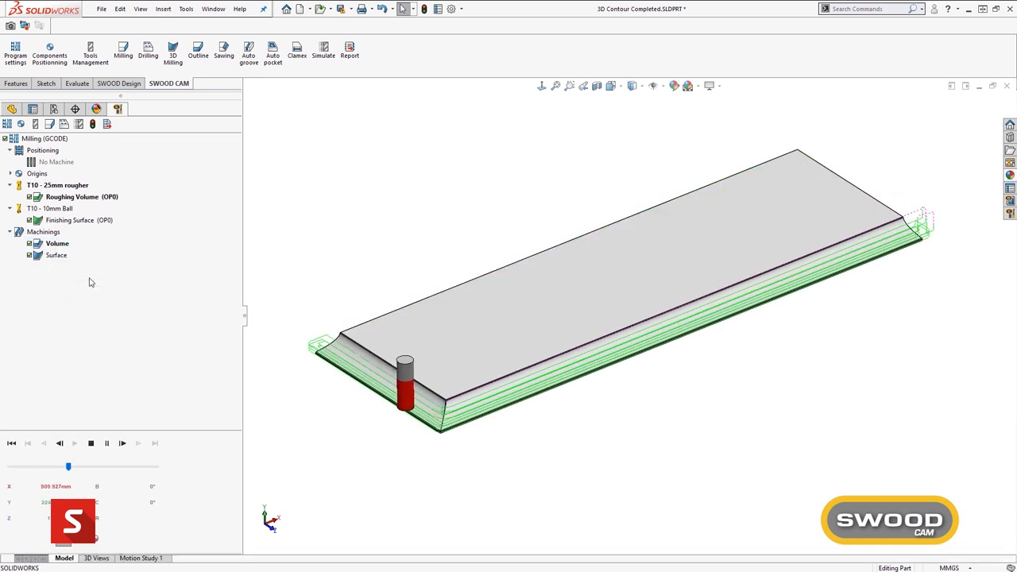
left_click_drag(68, 467, 110, 467)
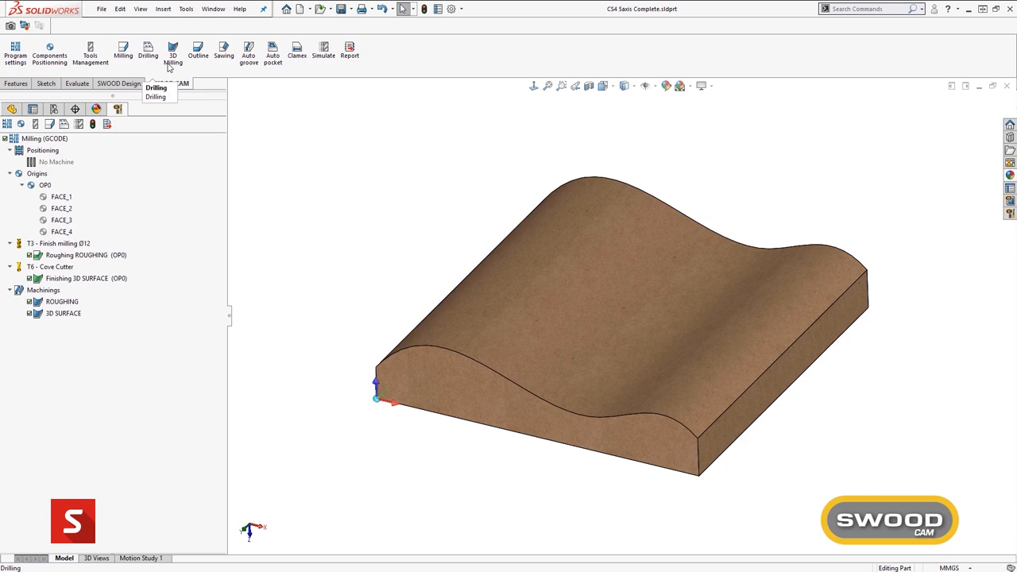
mouse_move(350, 54)
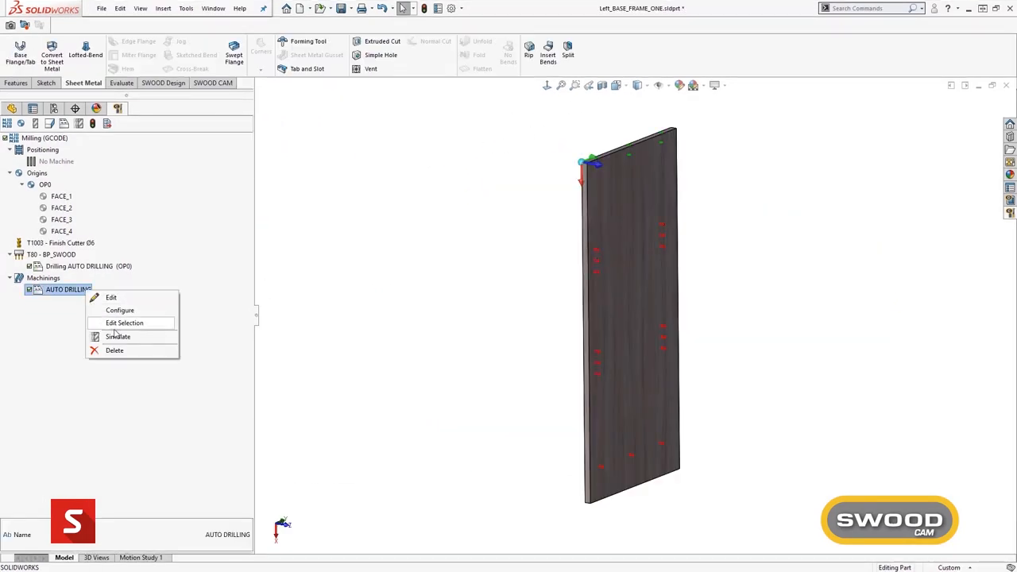
- View the left base-frame panel's auto drilling and switch to the SWOOD Design tab
left_click(118, 337)
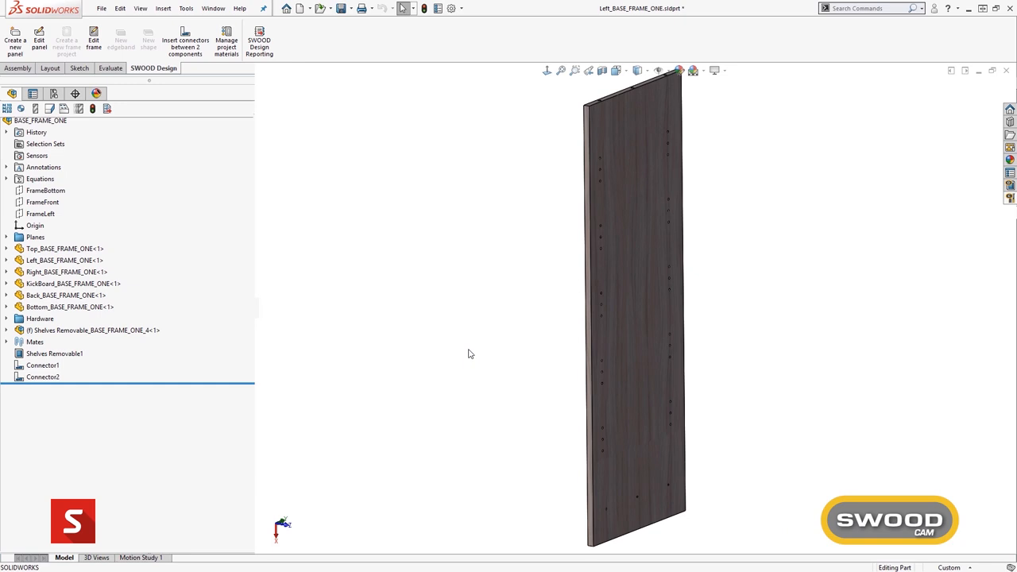
left_click(213, 83)
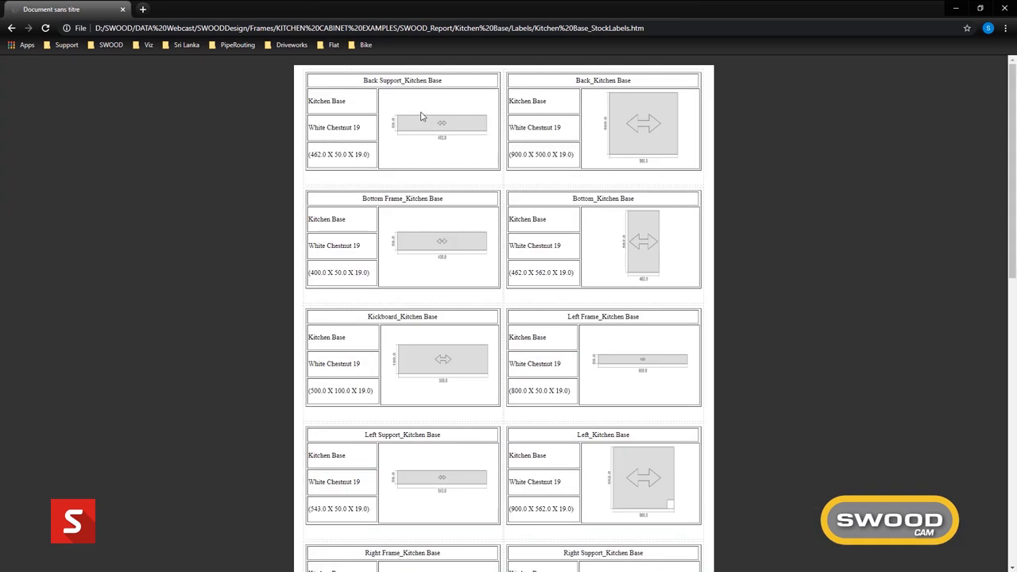
- Scroll through the Kitchen Base part labels page
scroll("down", 3)
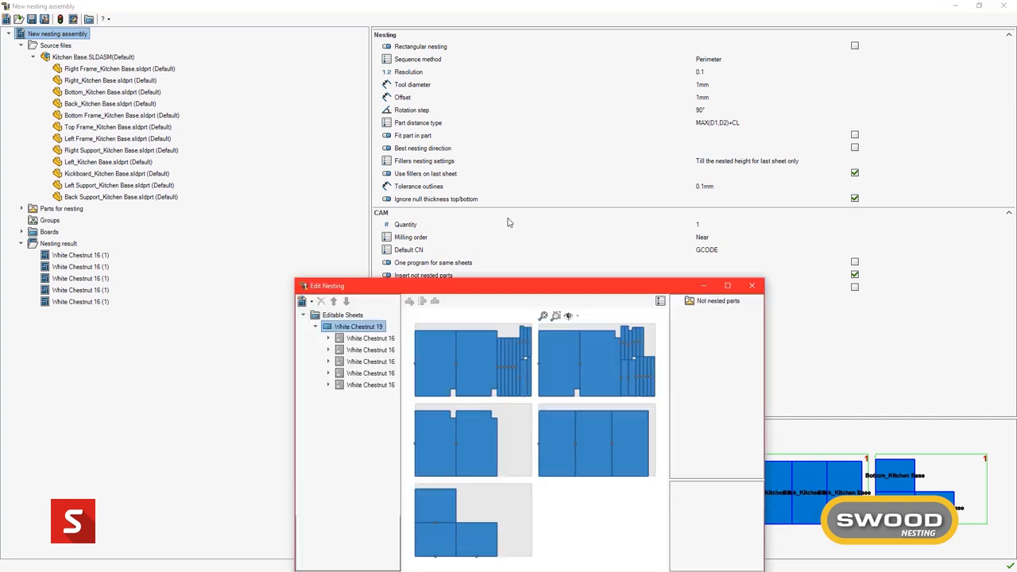
- Maximize Edit Nesting and show a single White Chestnut 16 sheet up close
left_click(728, 286)
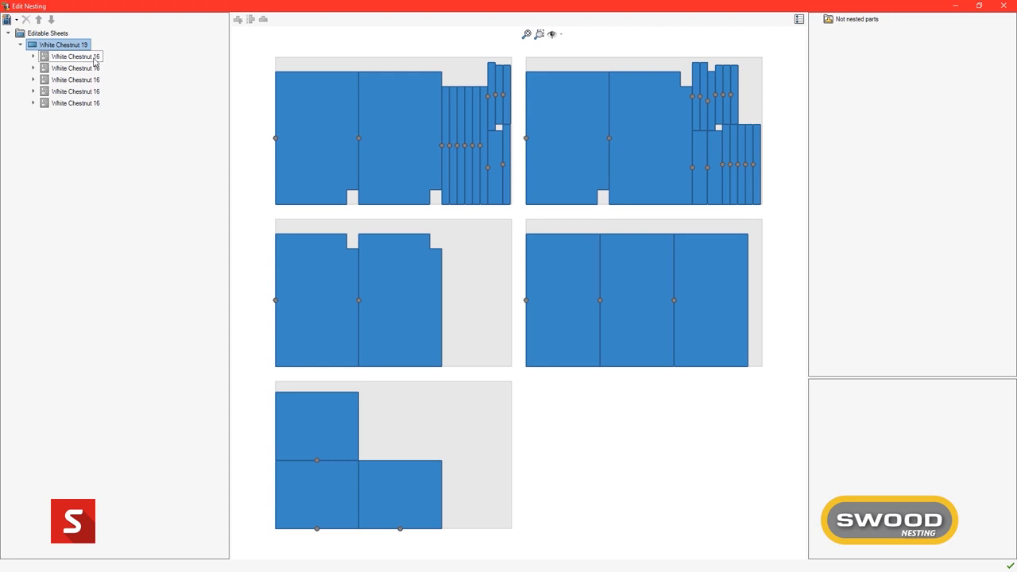
left_click(75, 57)
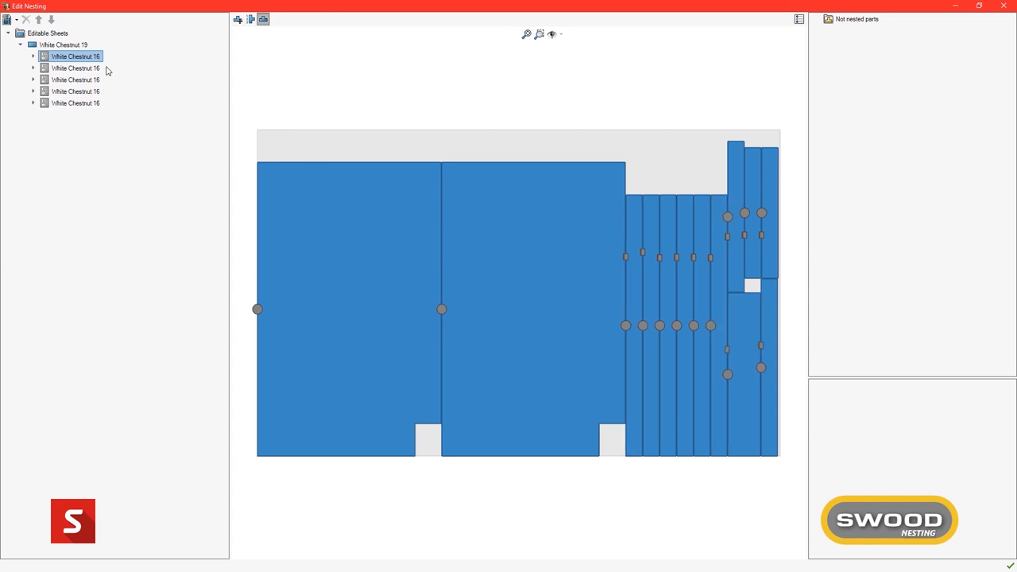
left_click(76, 79)
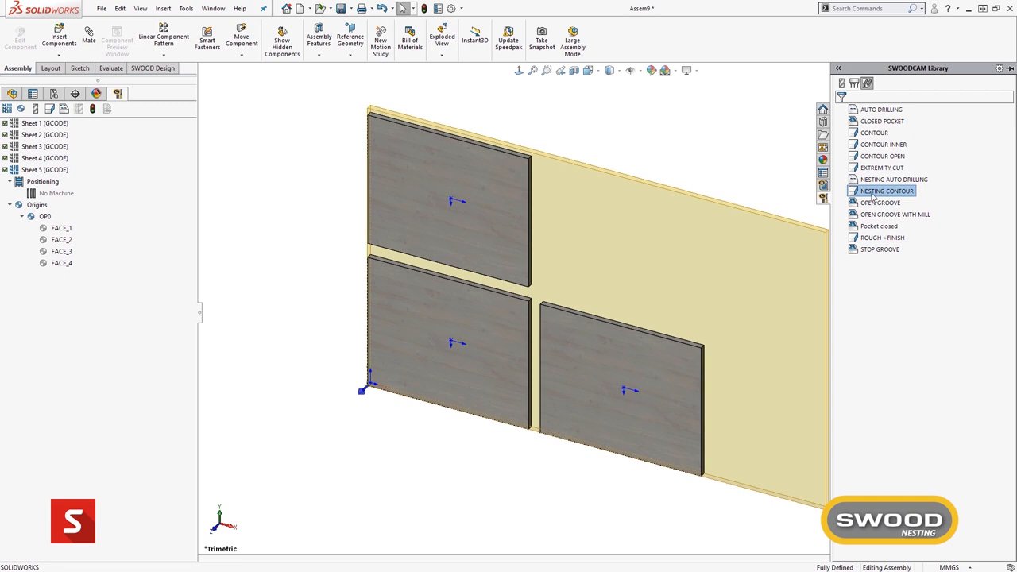
- Add a NESTING CONTOUR machining to Sheet 5 and scrub its contour cutting simulation
double_click(884, 190)
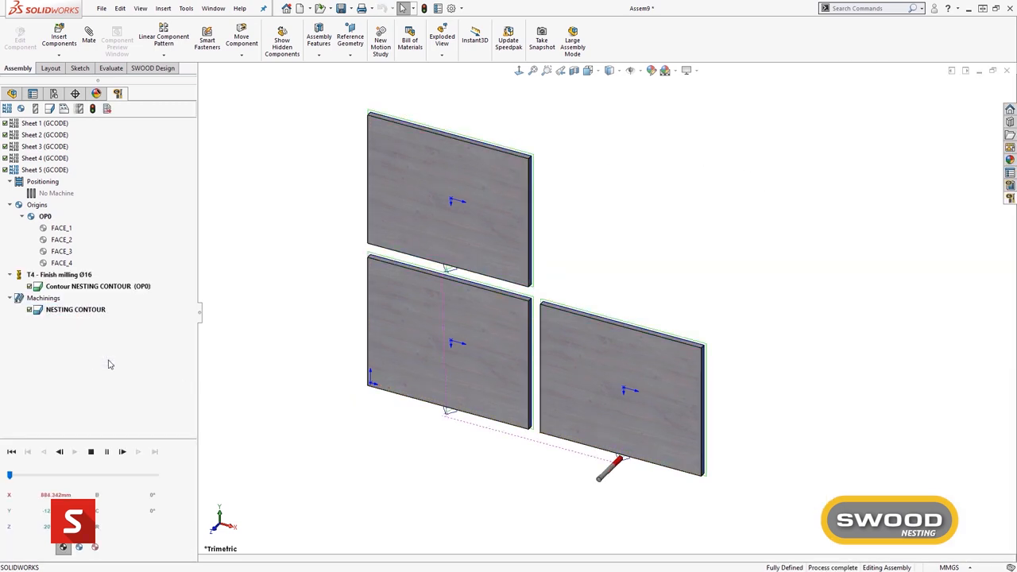
left_click_drag(10, 474, 68, 474)
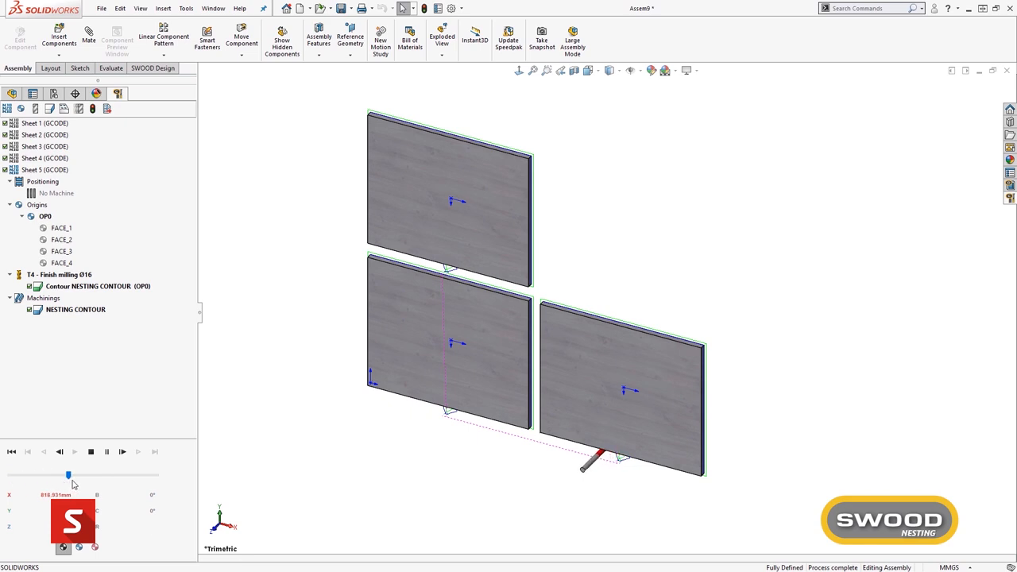
left_click_drag(68, 473, 79, 473)
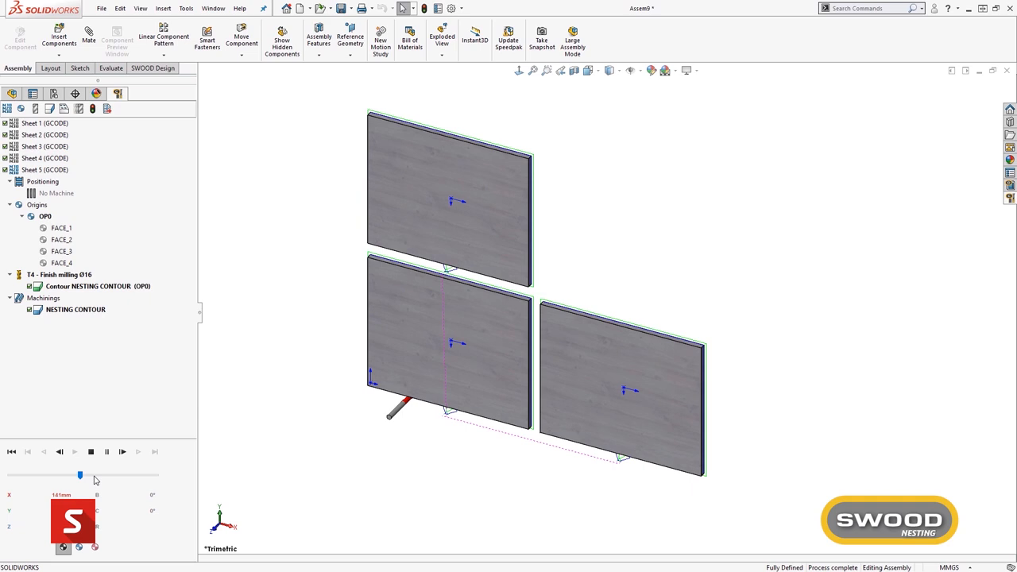
- Simulate the contour cut on Sheet 4 from its Contour operation's context menu
right_click(88, 274)
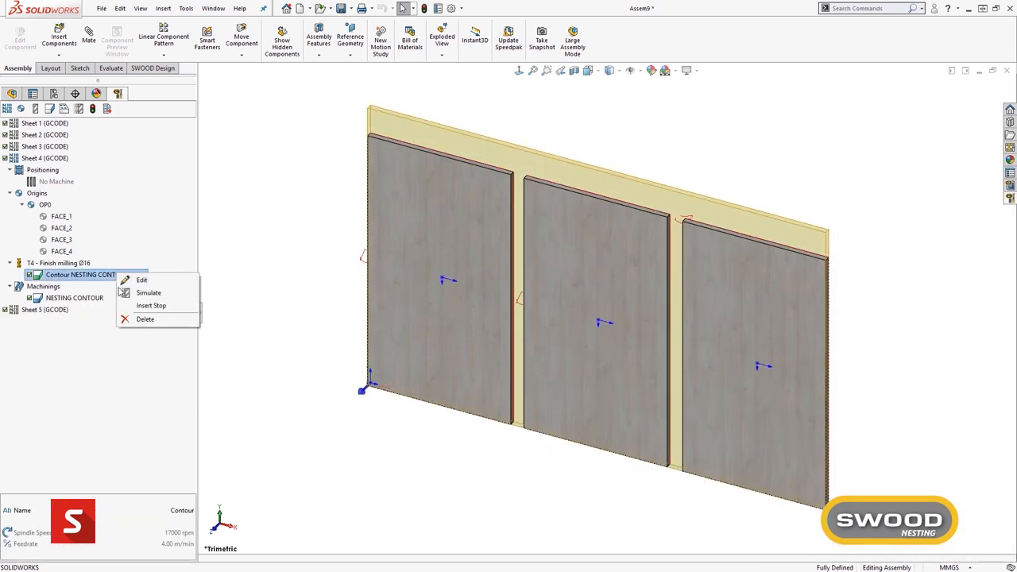
left_click(149, 292)
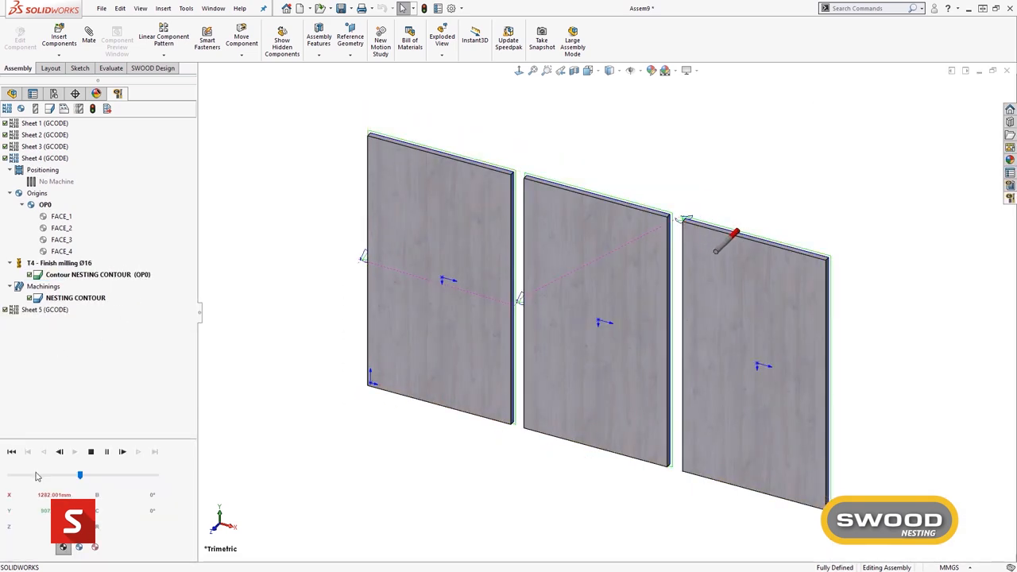